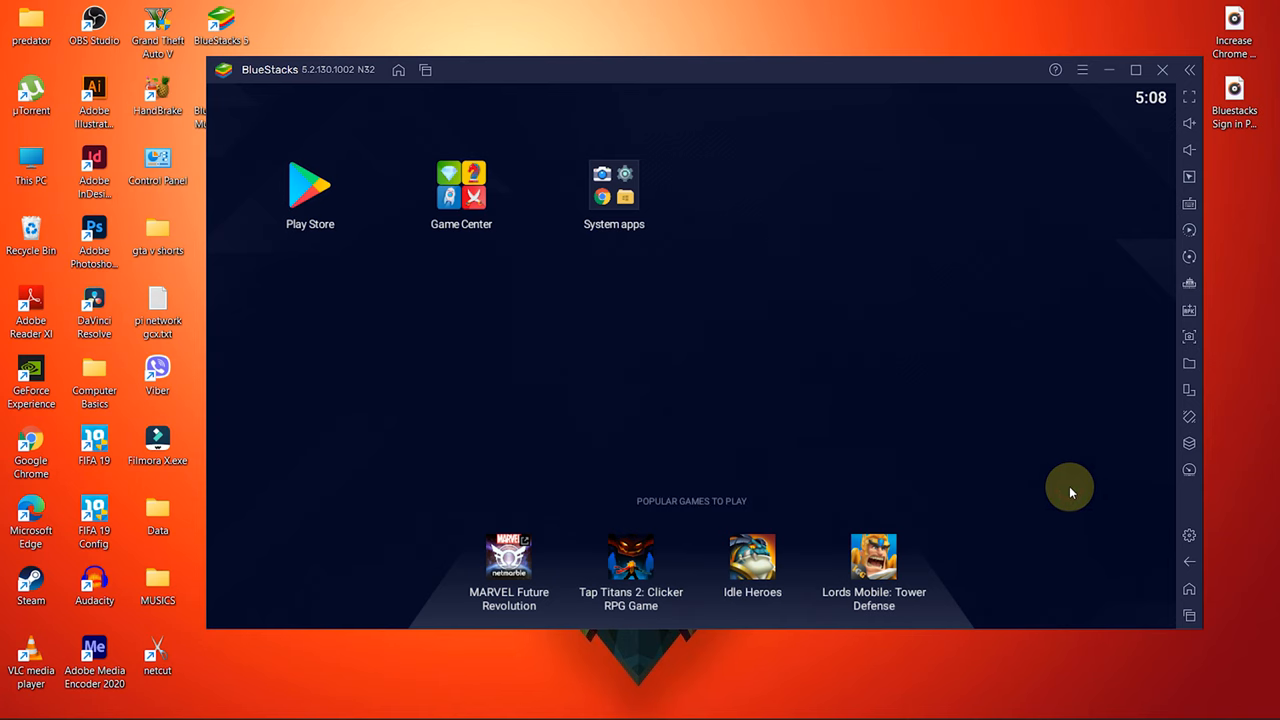
mouse_move(1189, 535)
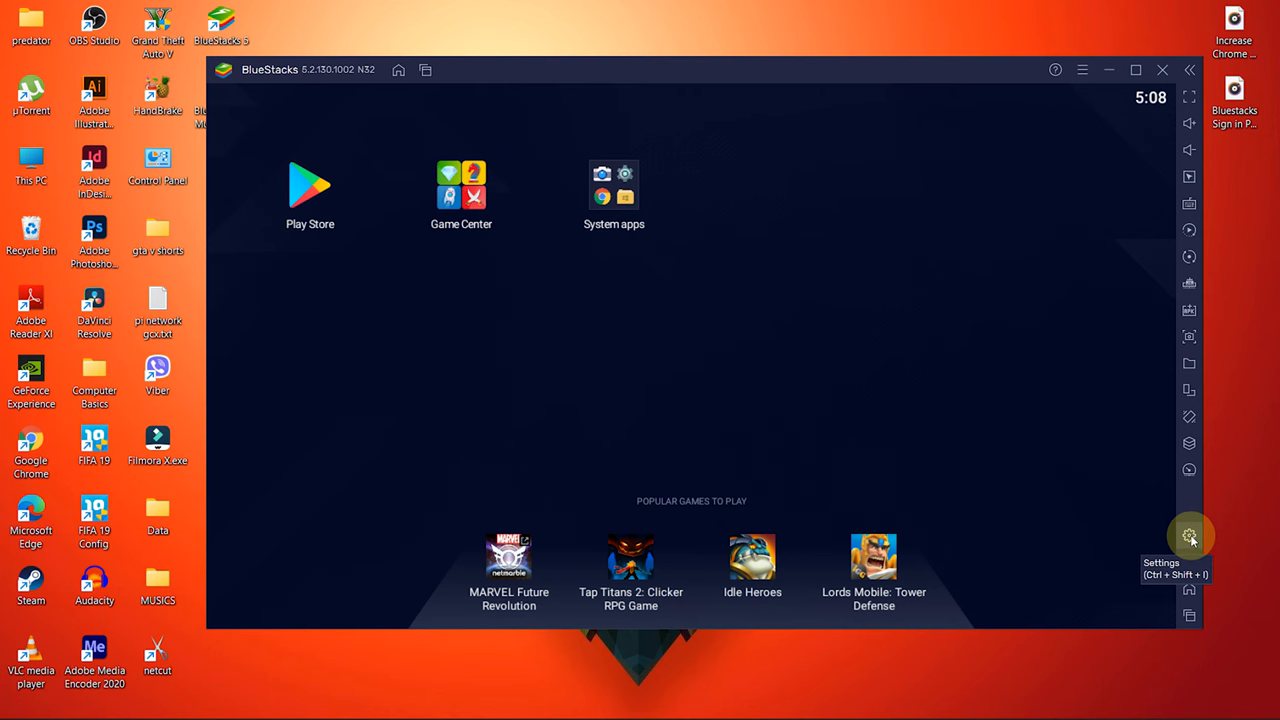
Step: In Performance settings choose High (4 Cores) CPU, High (4 GB) memory and High Performance mode
left_click(1189, 535)
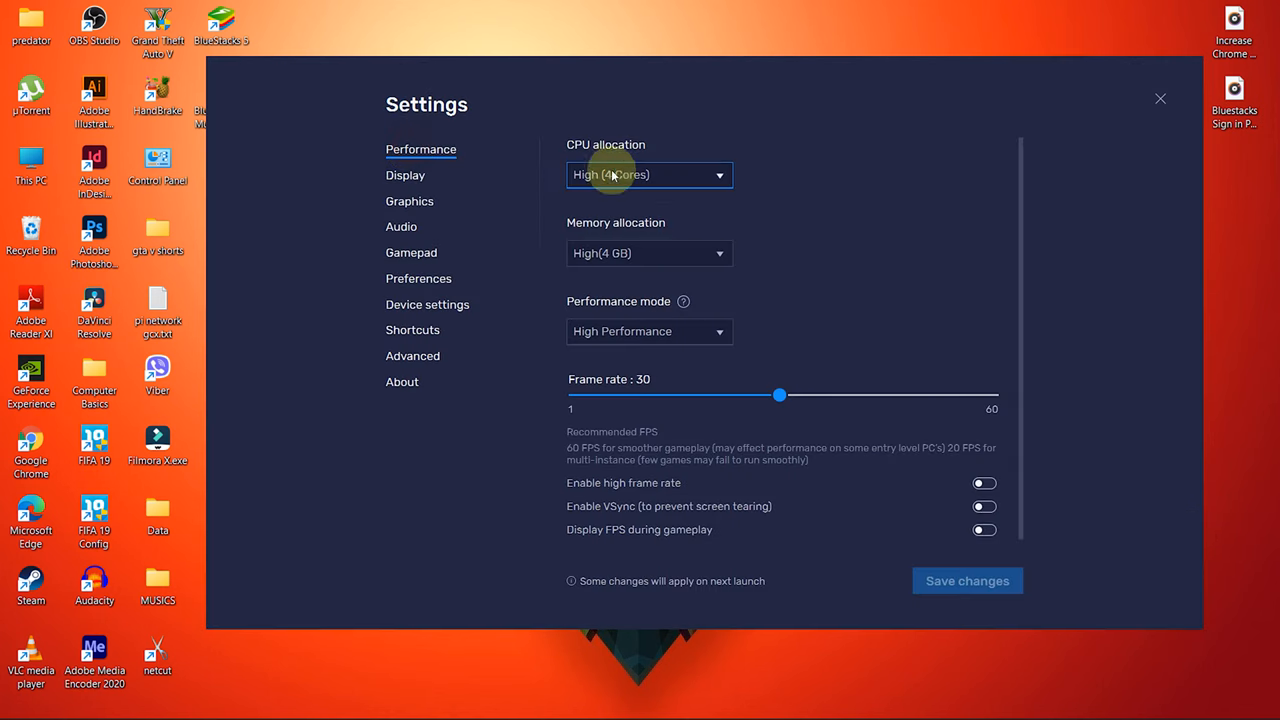
left_click(648, 174)
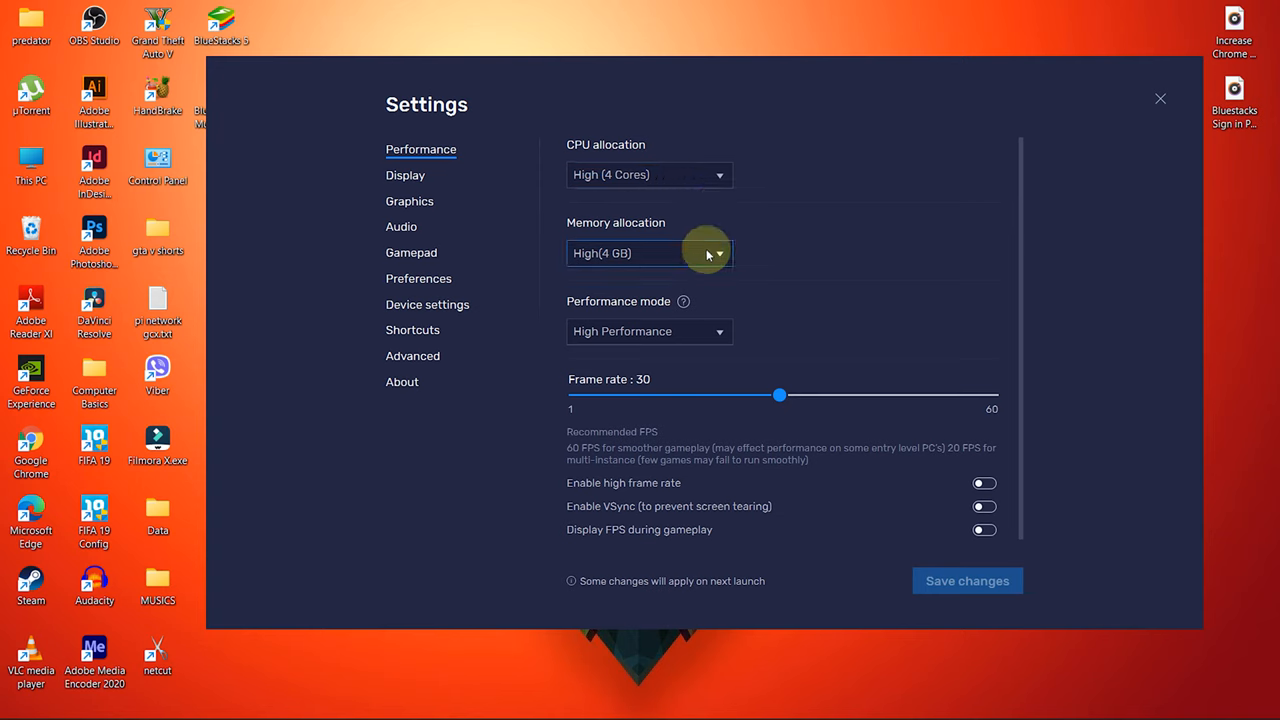
left_click(648, 331)
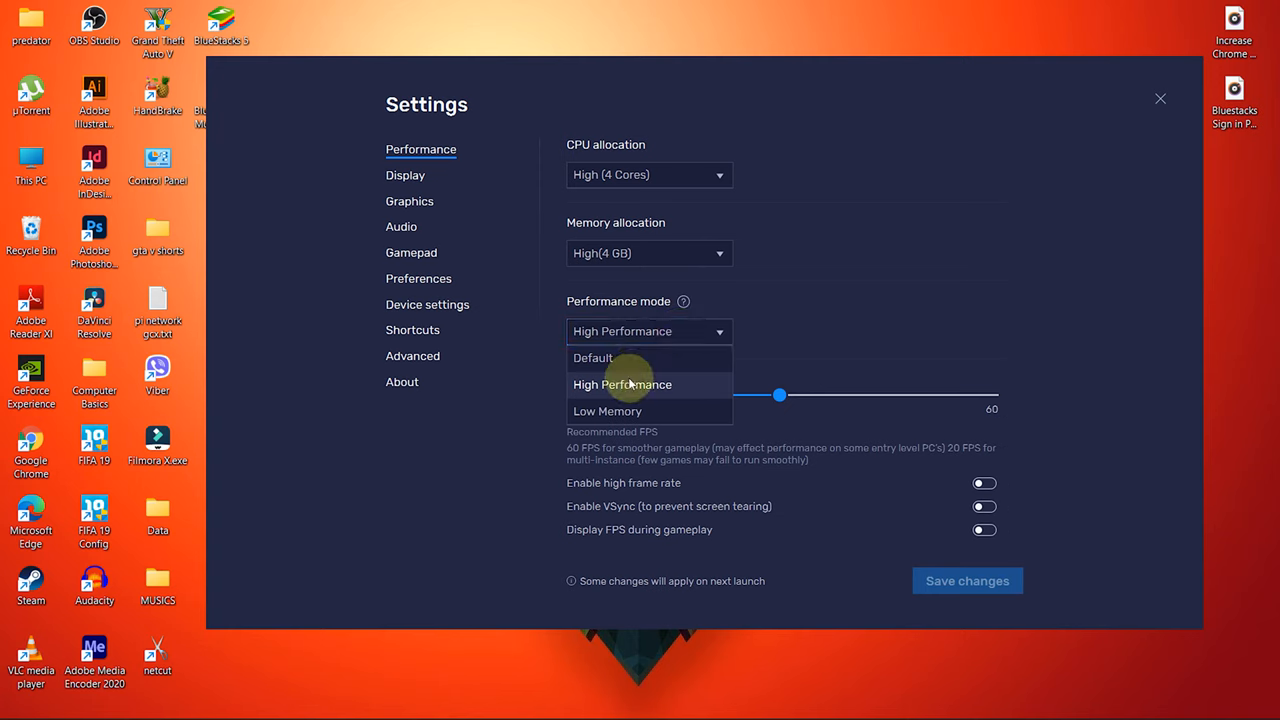
left_click(622, 384)
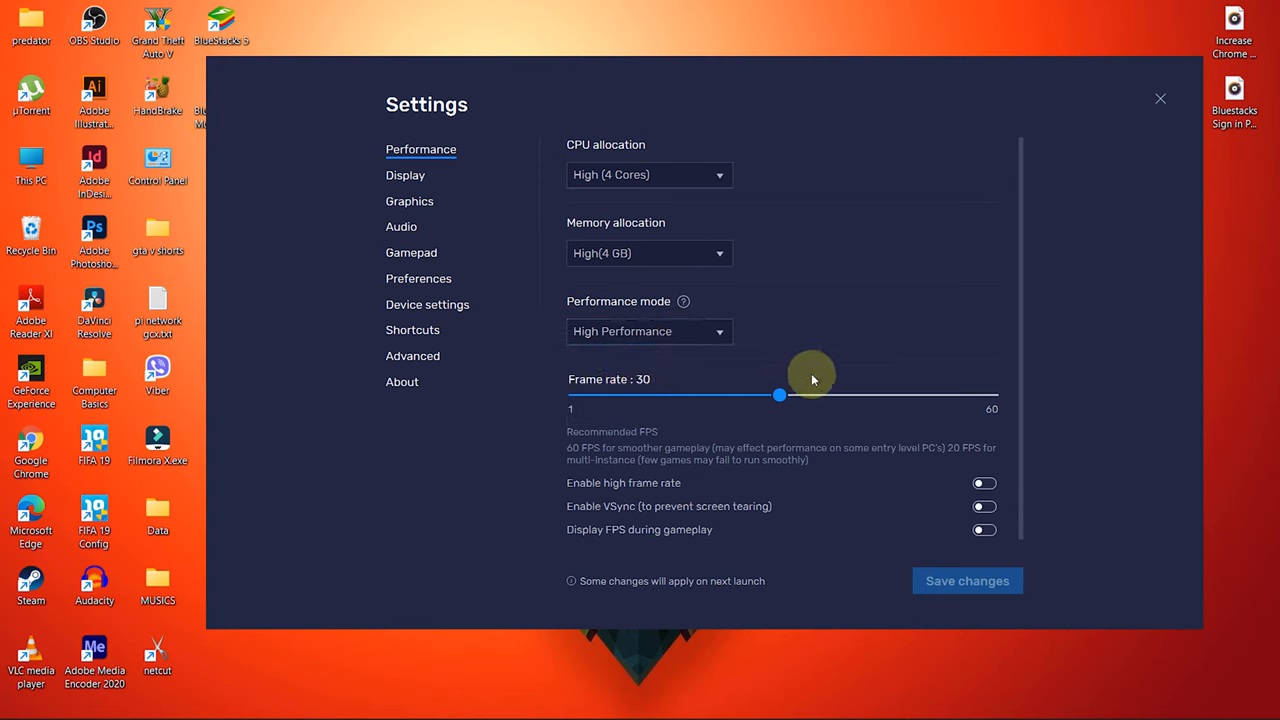
mouse_move(968, 420)
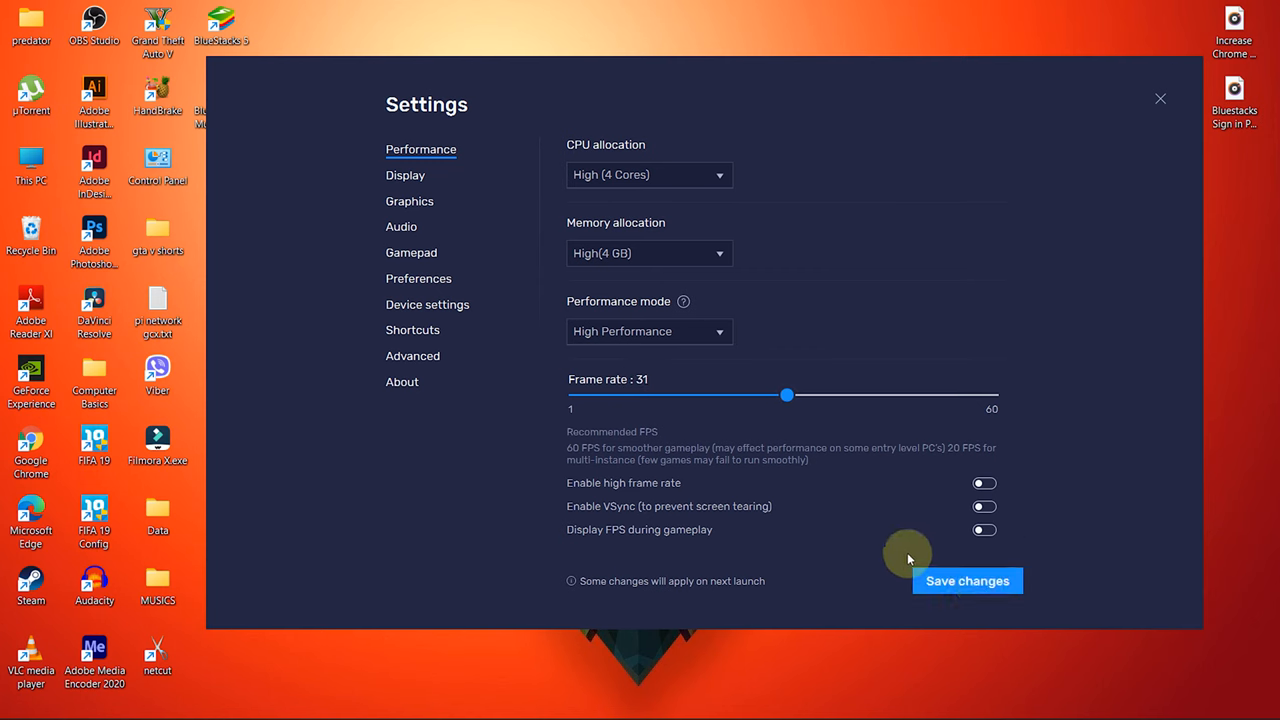
Step: Save the changes with 31 fps frame rate and relaunch BlueStacks 5 from the desktop shortcut
left_click(1160, 98)
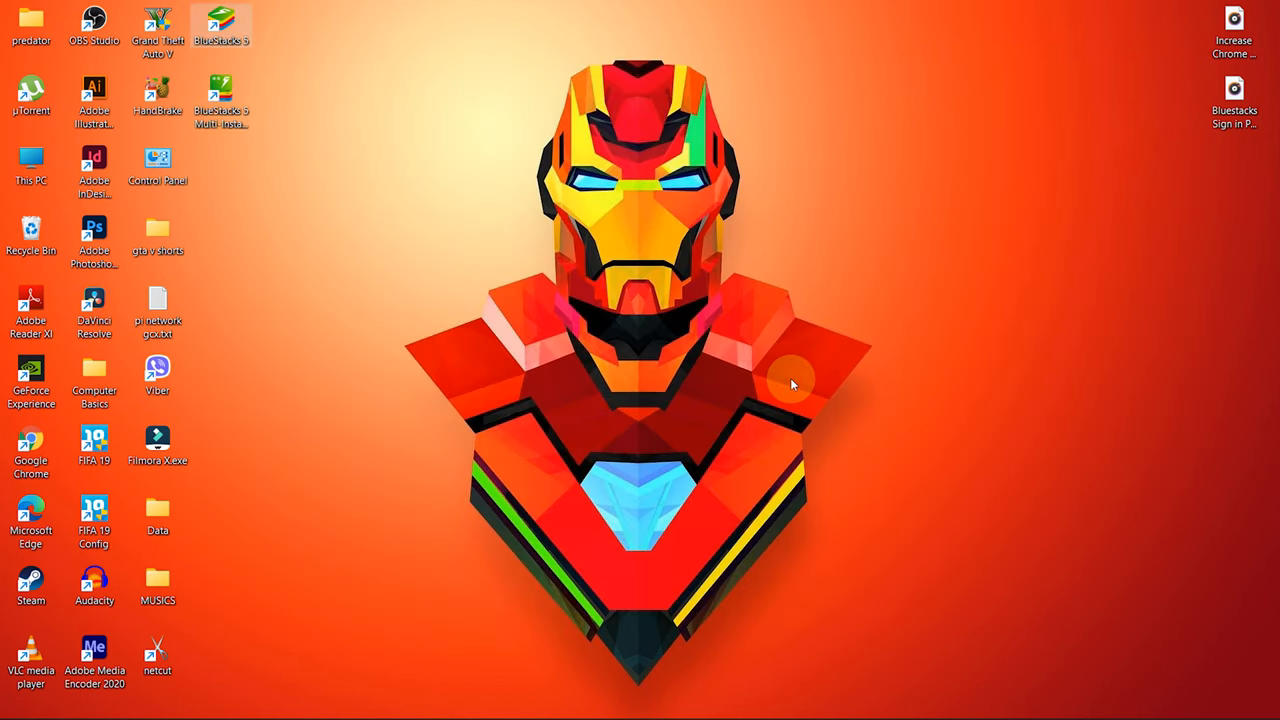
double_click(221, 22)
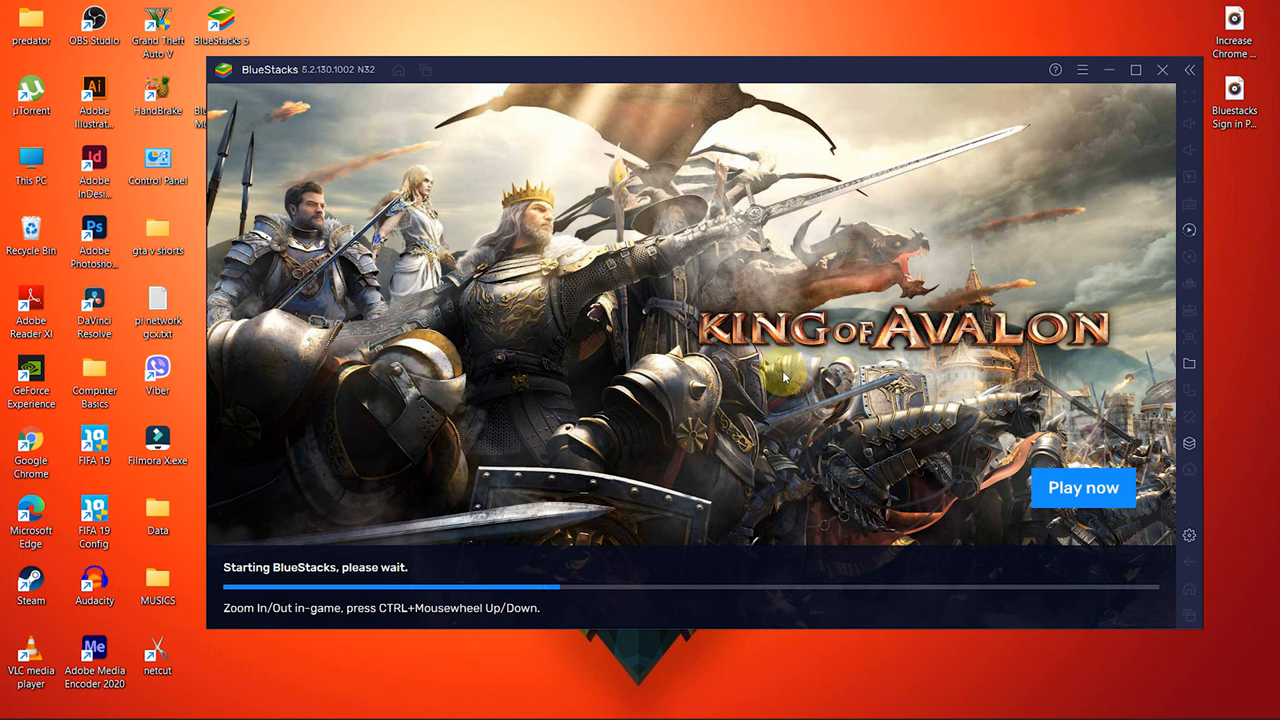
mouse_move(800, 393)
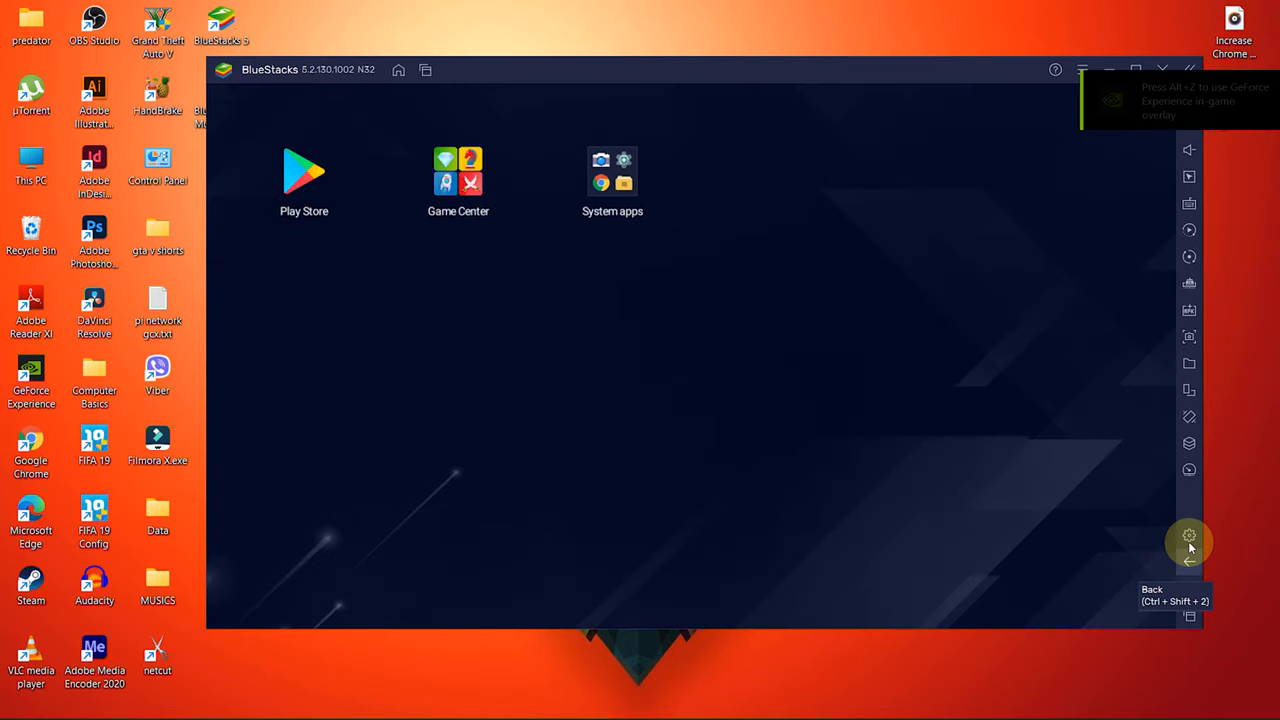
Step: In Display settings set pixel density to 320 DPI (High) and restart now to apply it
left_click(1189, 538)
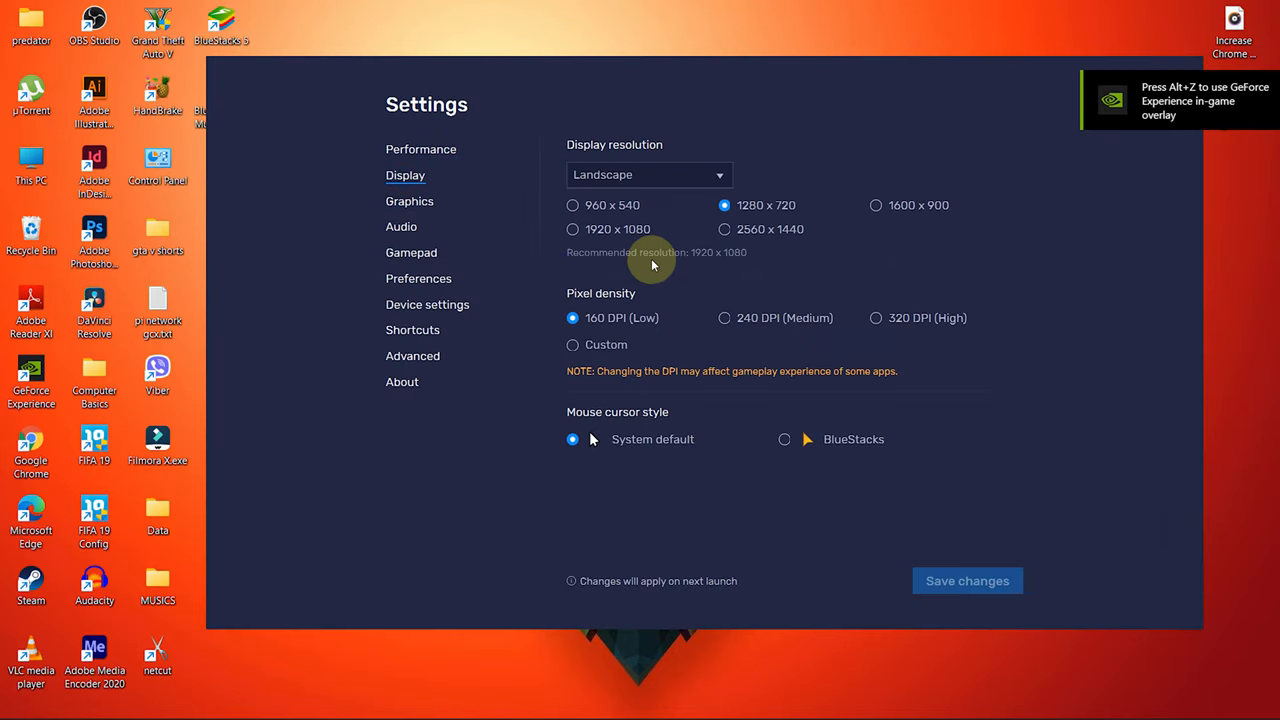
mouse_move(872, 328)
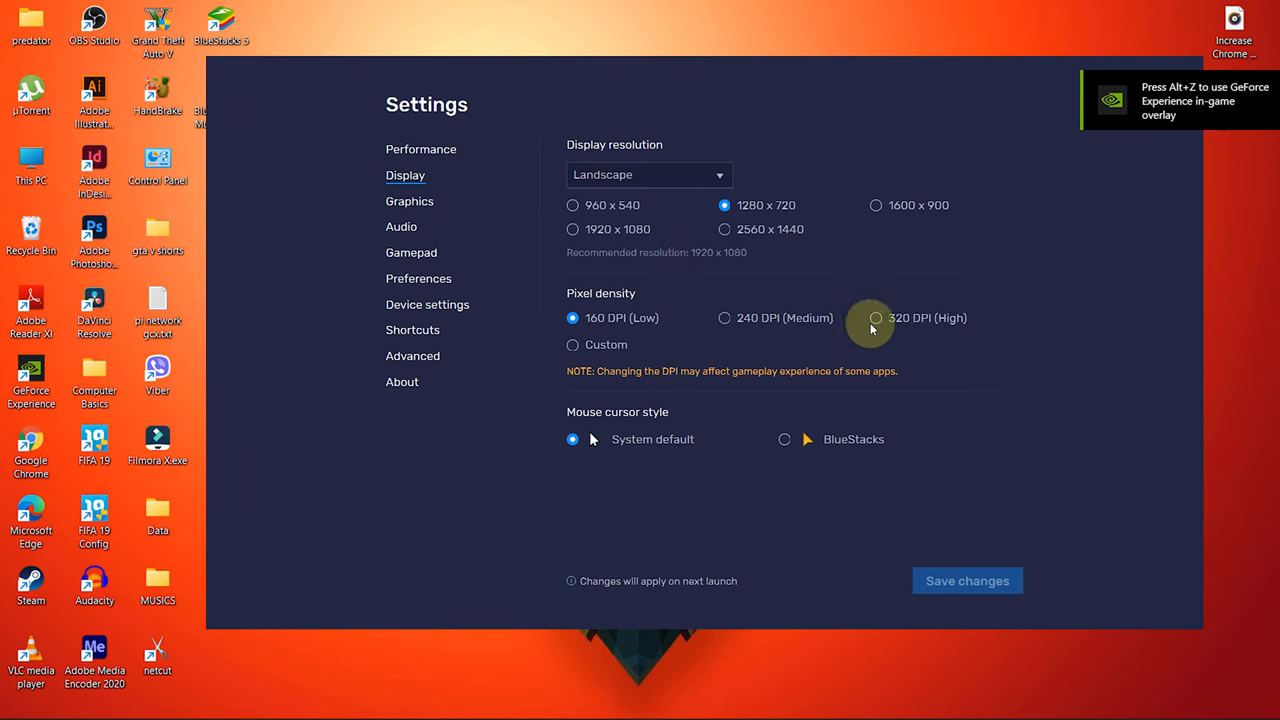
left_click(875, 318)
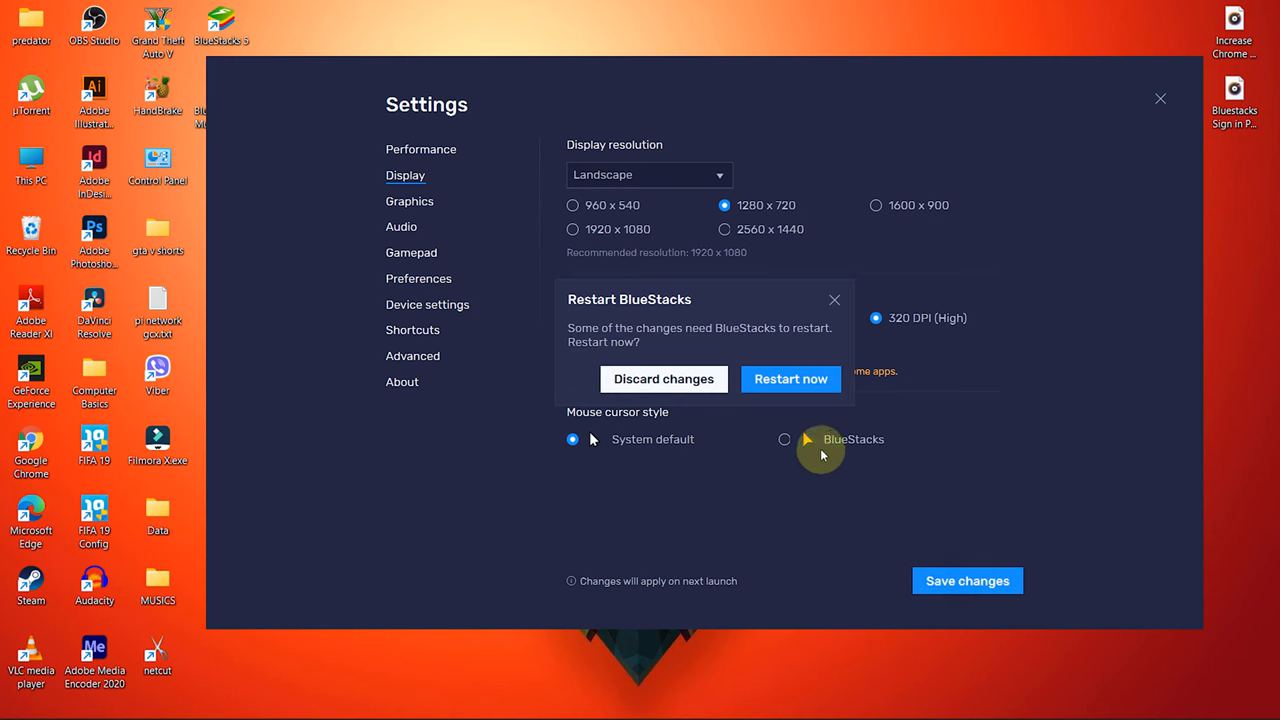
left_click(790, 379)
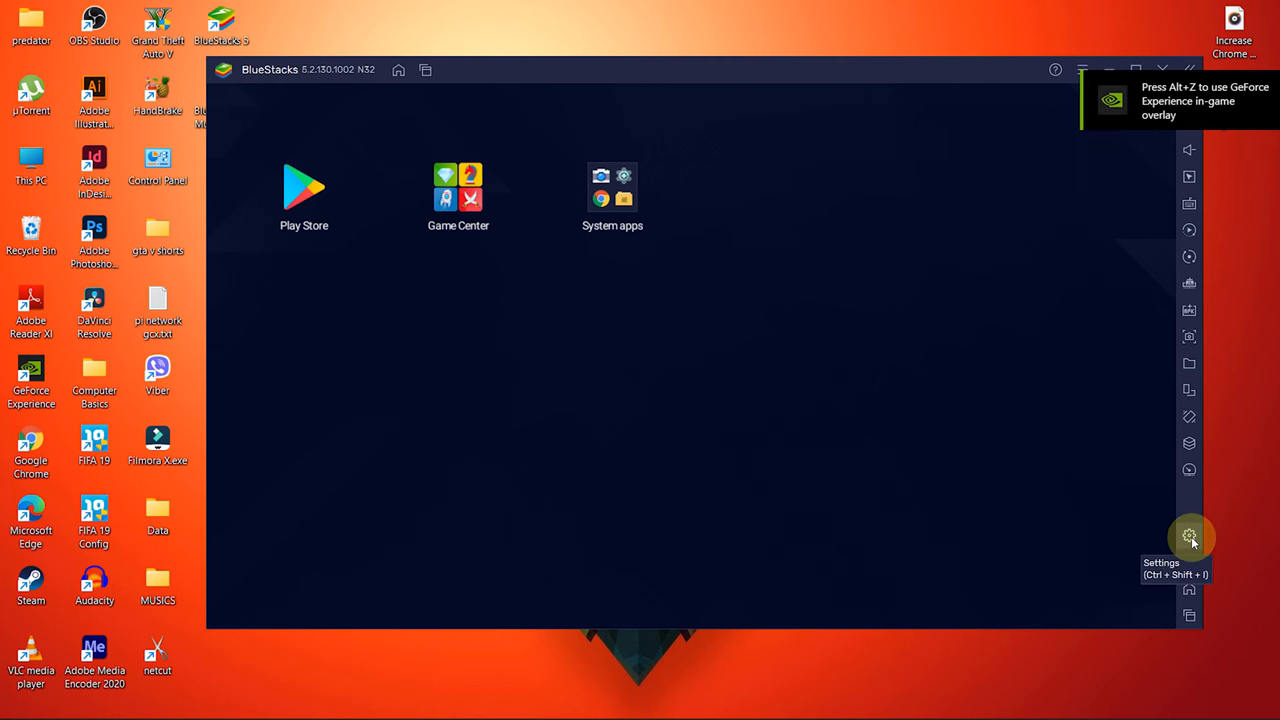
Step: In Graphics settings keep the Performance engine, choose the DirectX renderer, leave the NVIDIA GPU preference, and save
left_click(1189, 536)
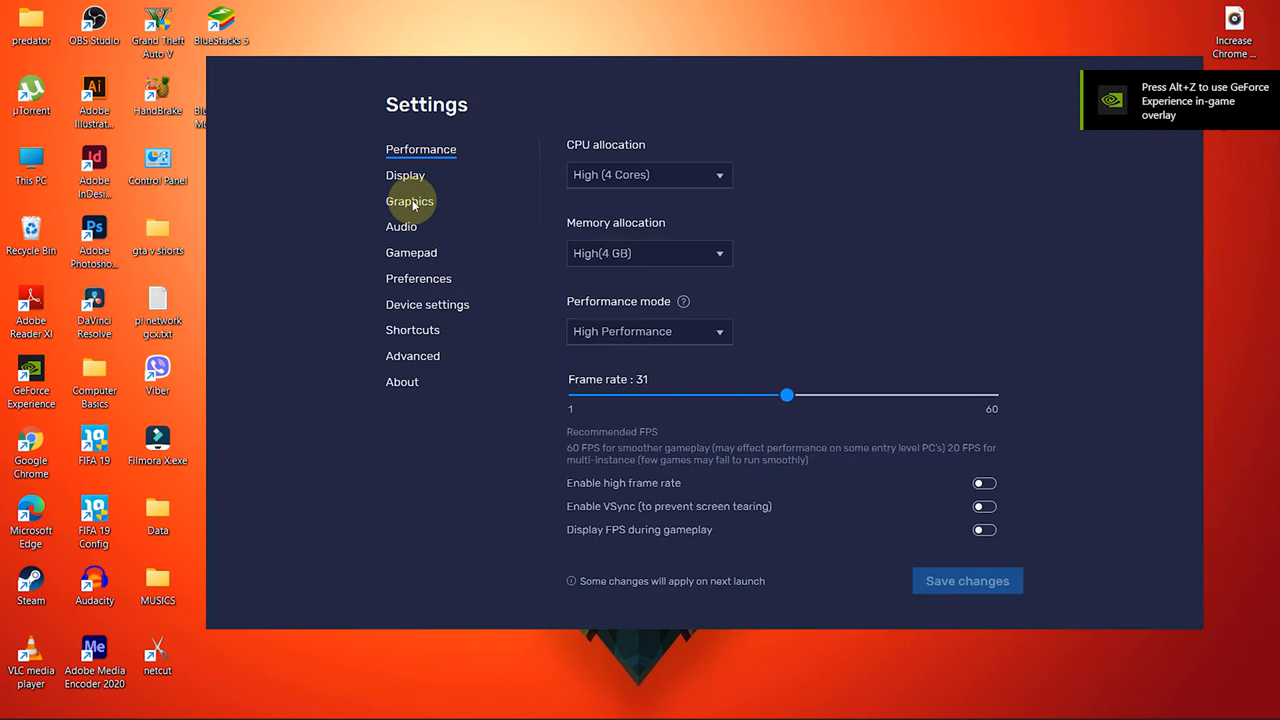
left_click(409, 201)
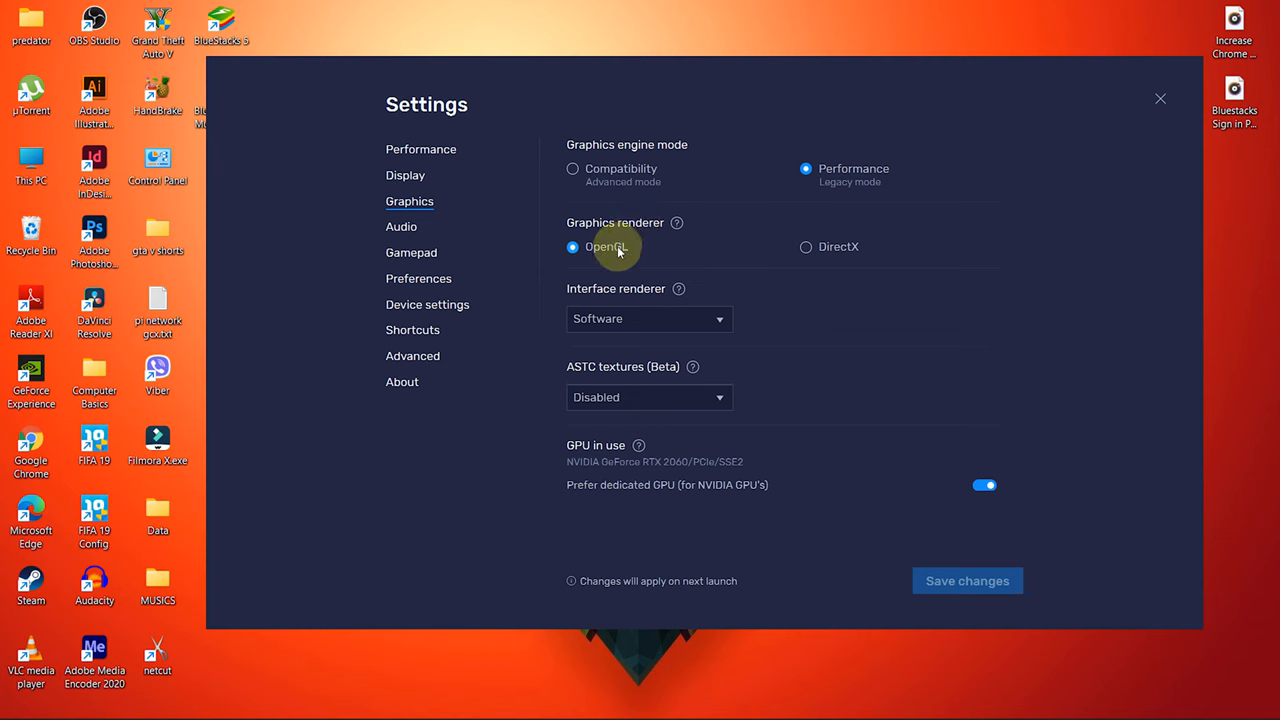
mouse_move(712, 258)
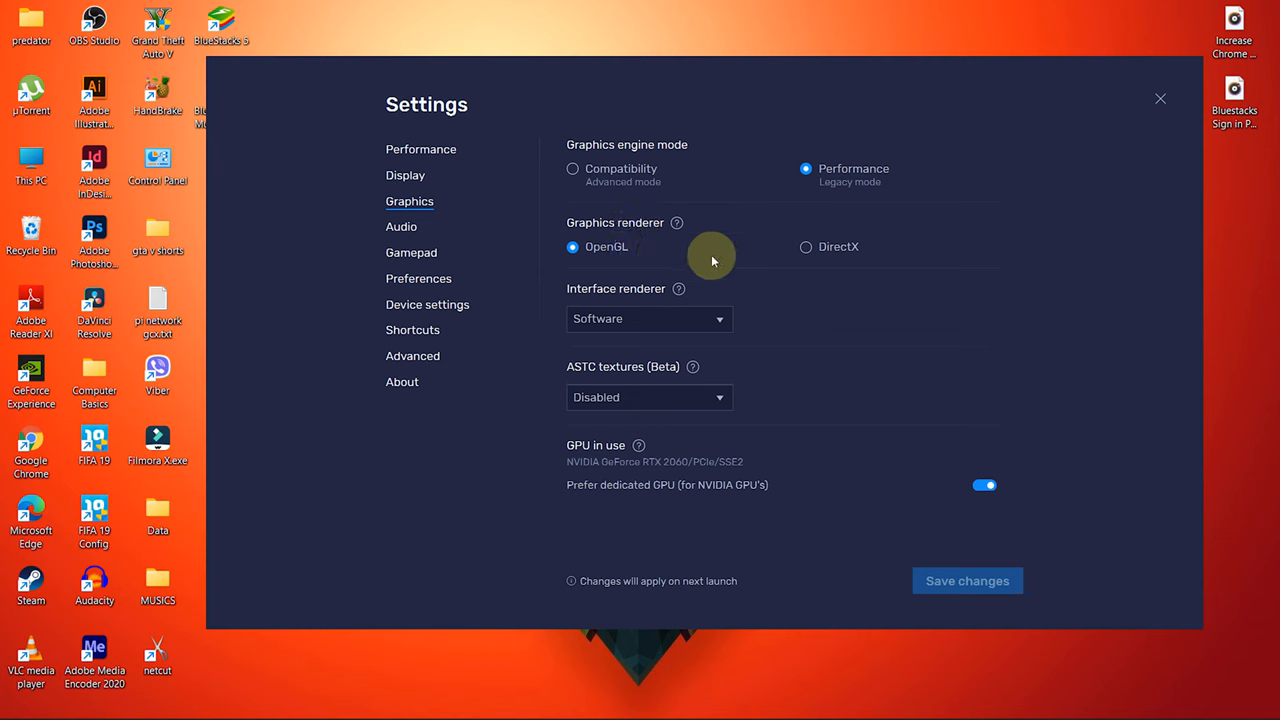
left_click(806, 247)
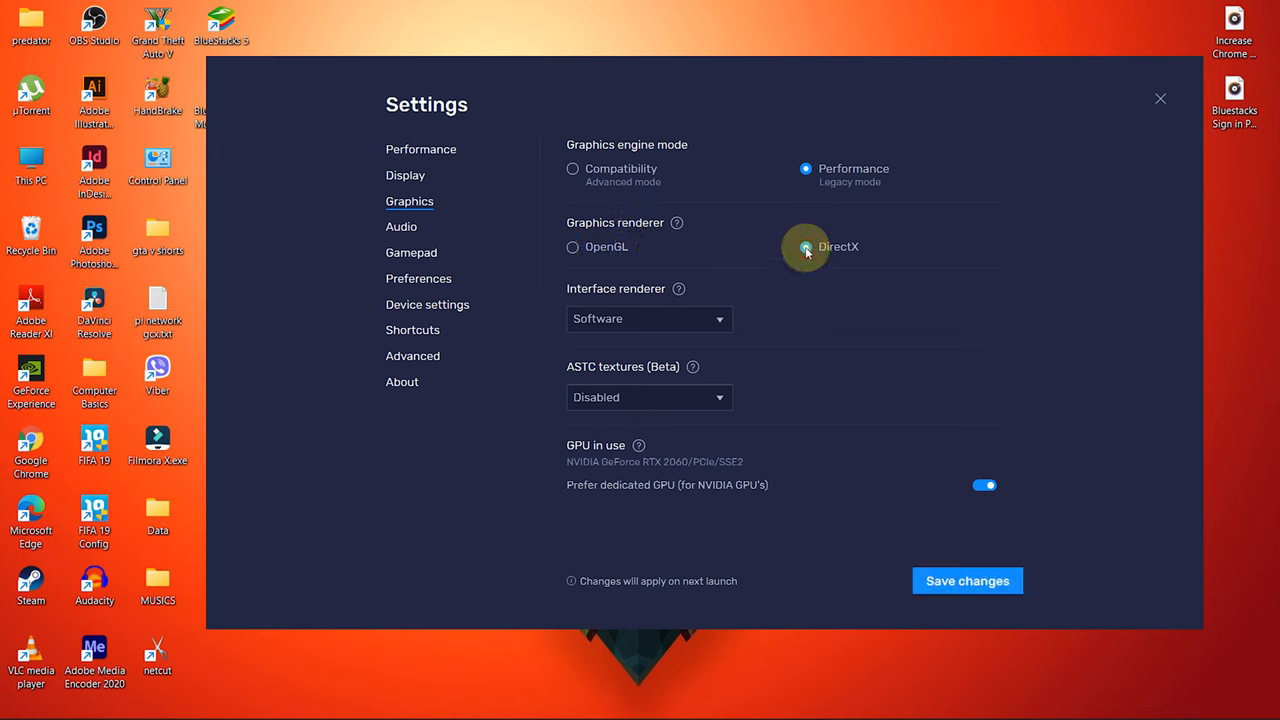
left_click(806, 247)
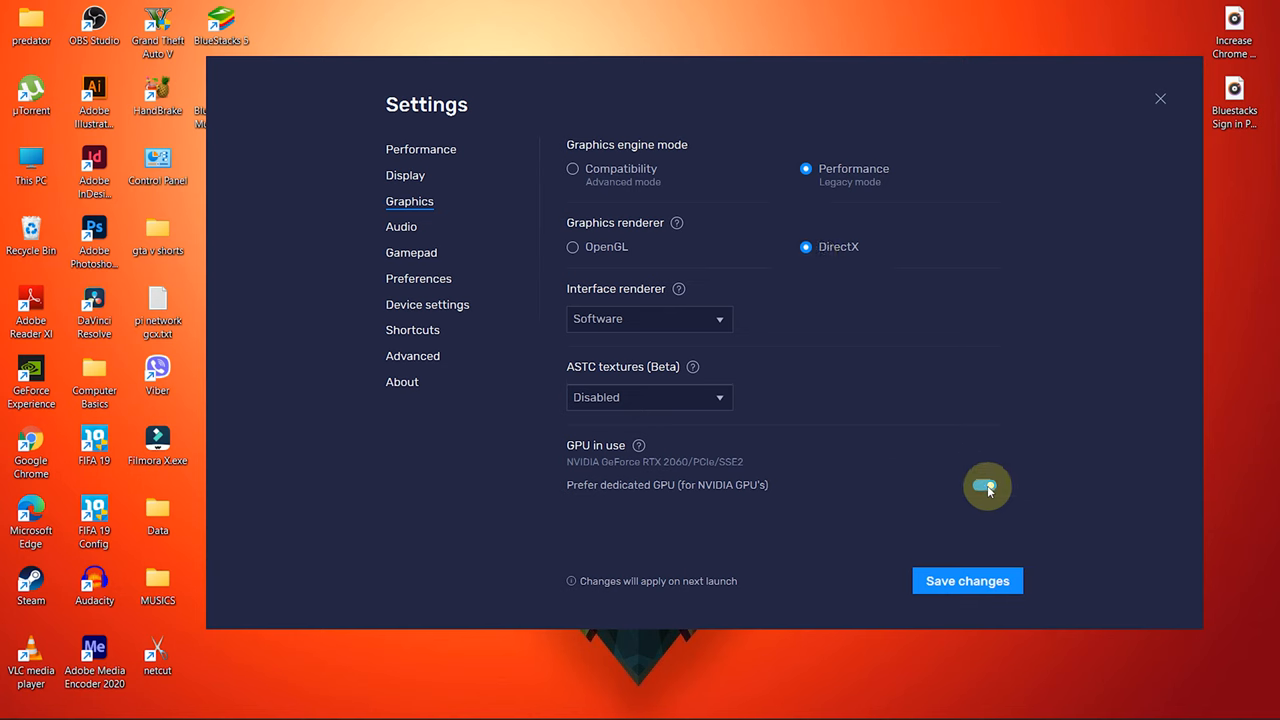
left_click(987, 486)
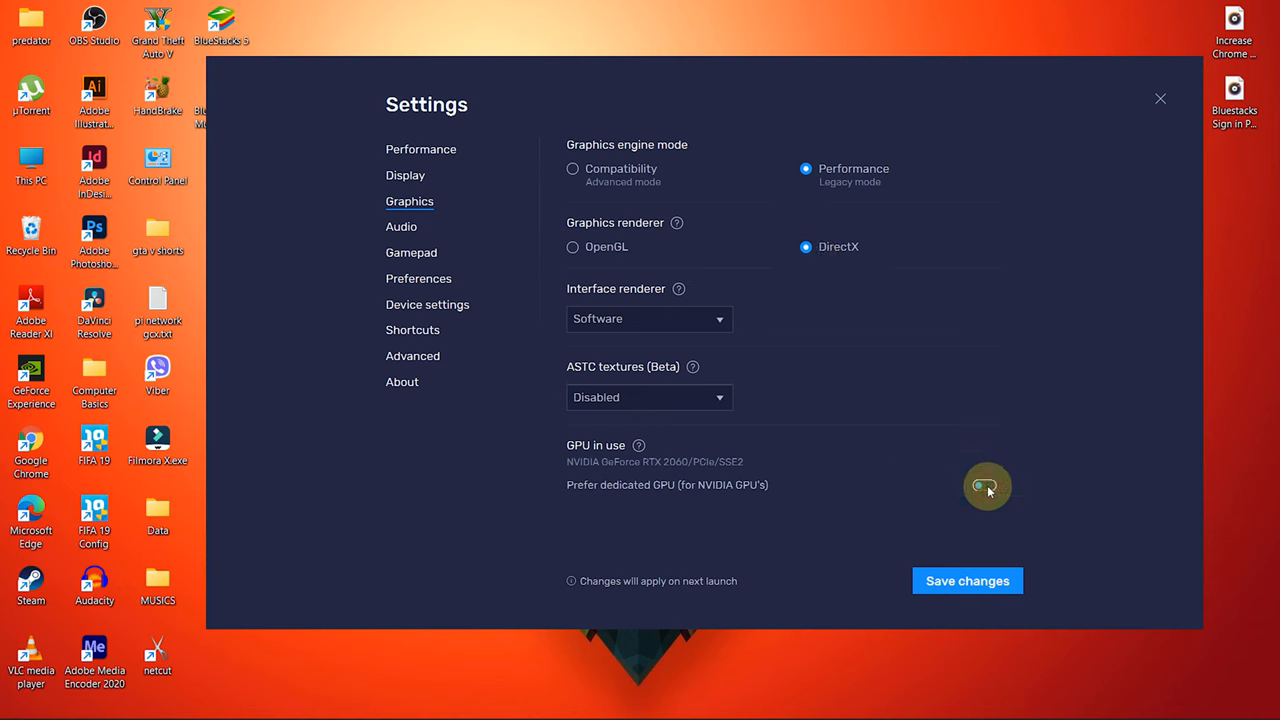
left_click(985, 485)
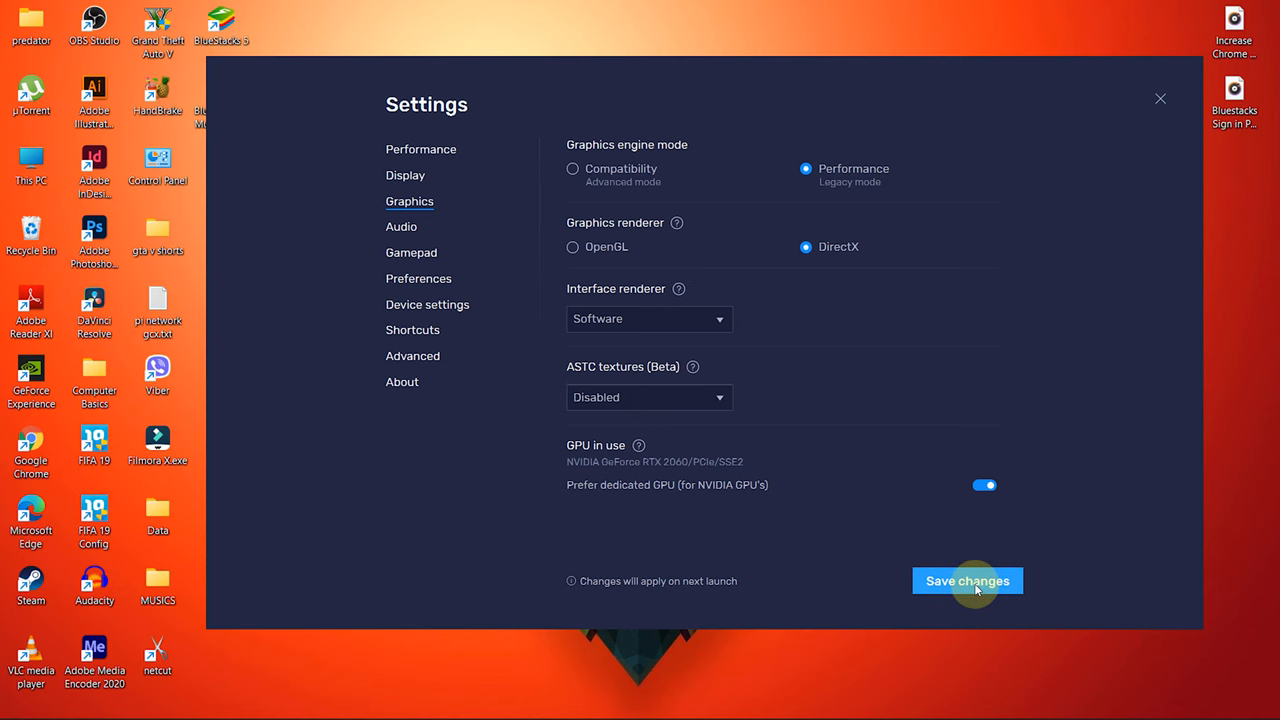
left_click(966, 581)
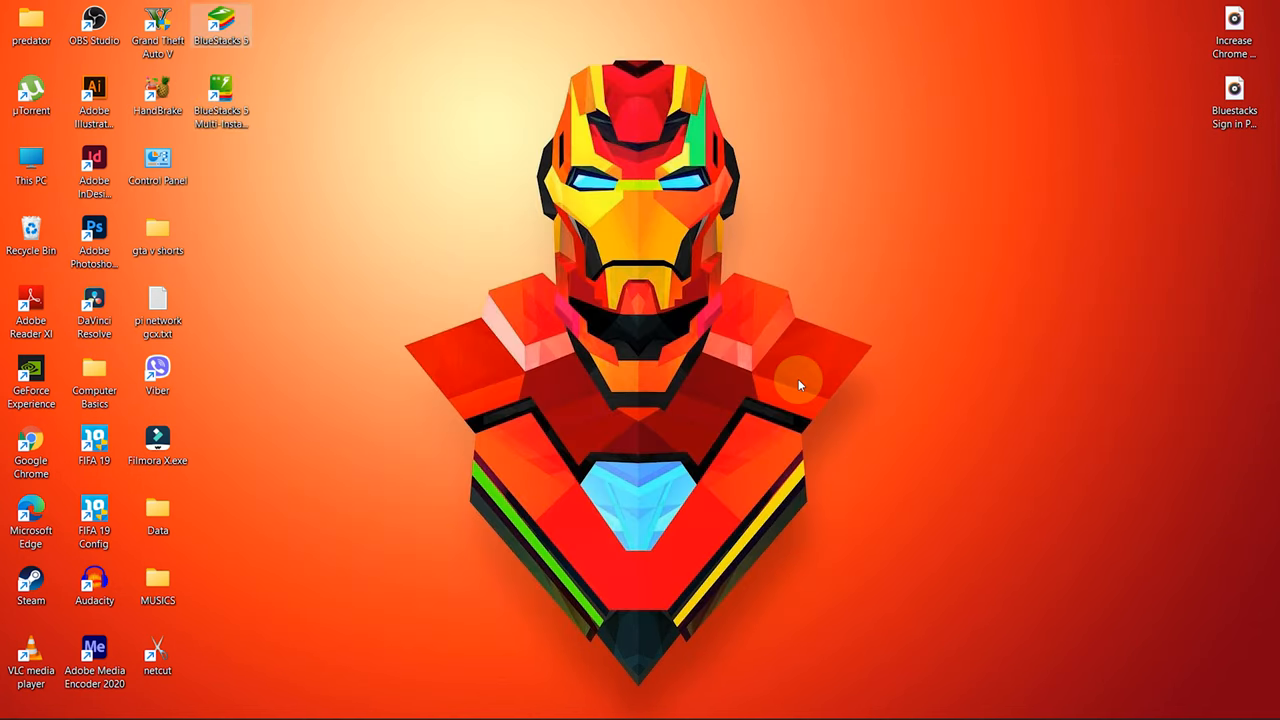
Step: Relaunch BlueStacks 5 from the desktop shortcut and wait for the Android home screen
double_click(221, 20)
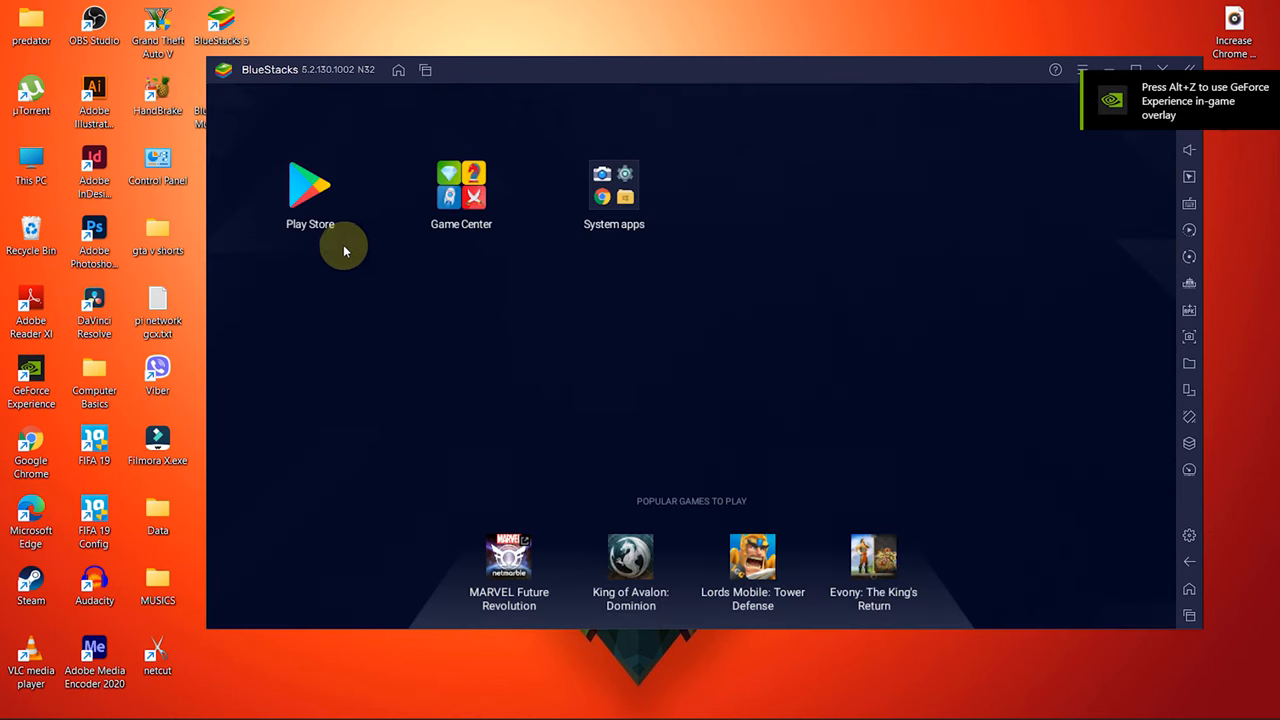
left_click(310, 185)
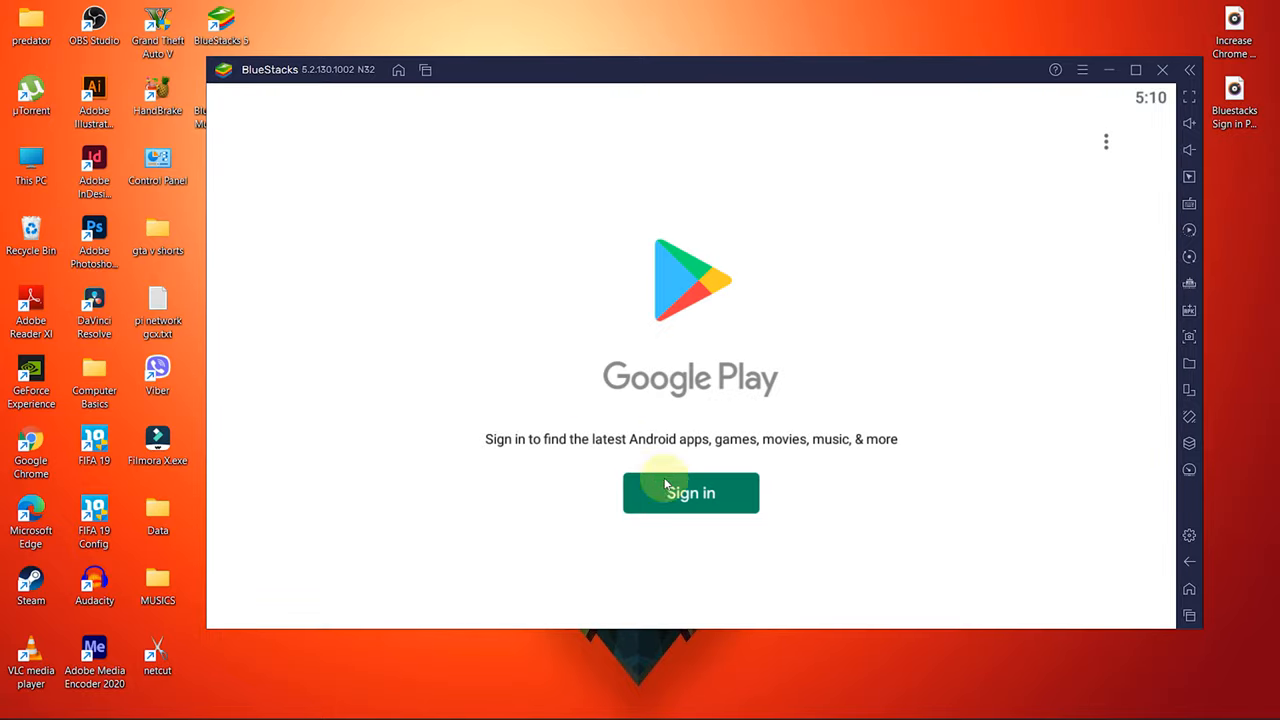
left_click(690, 492)
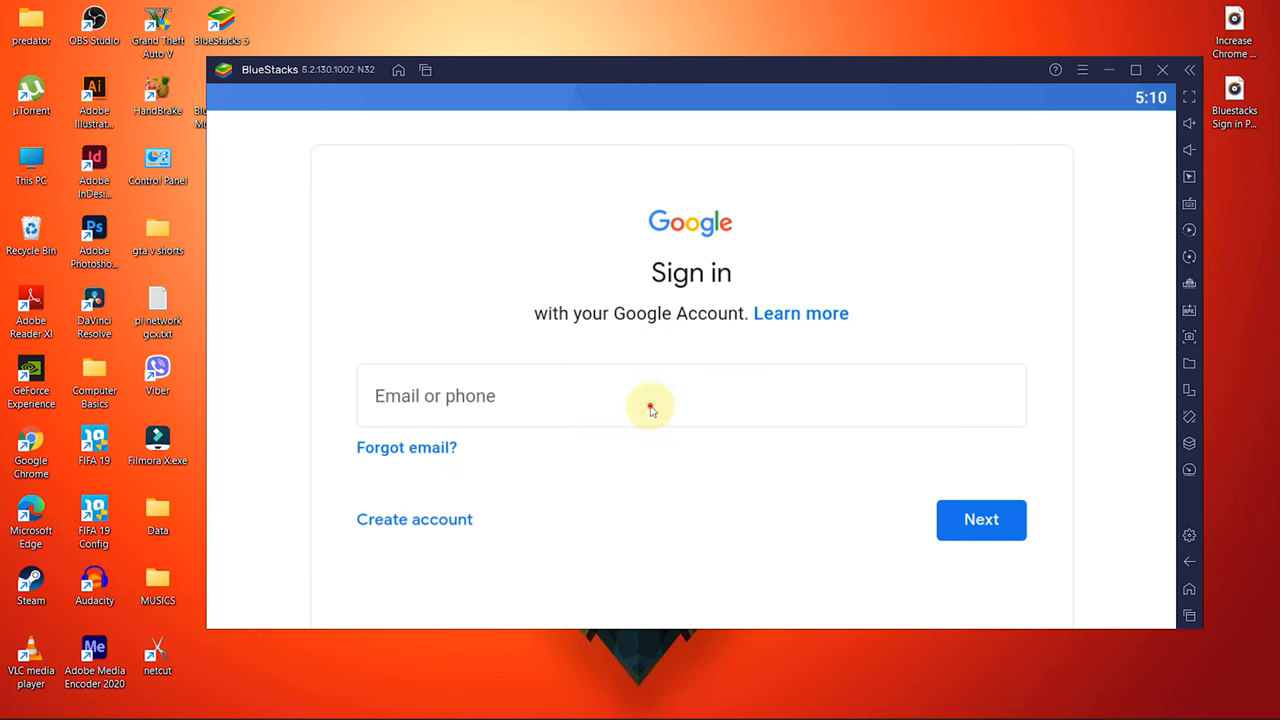
type("nepa")
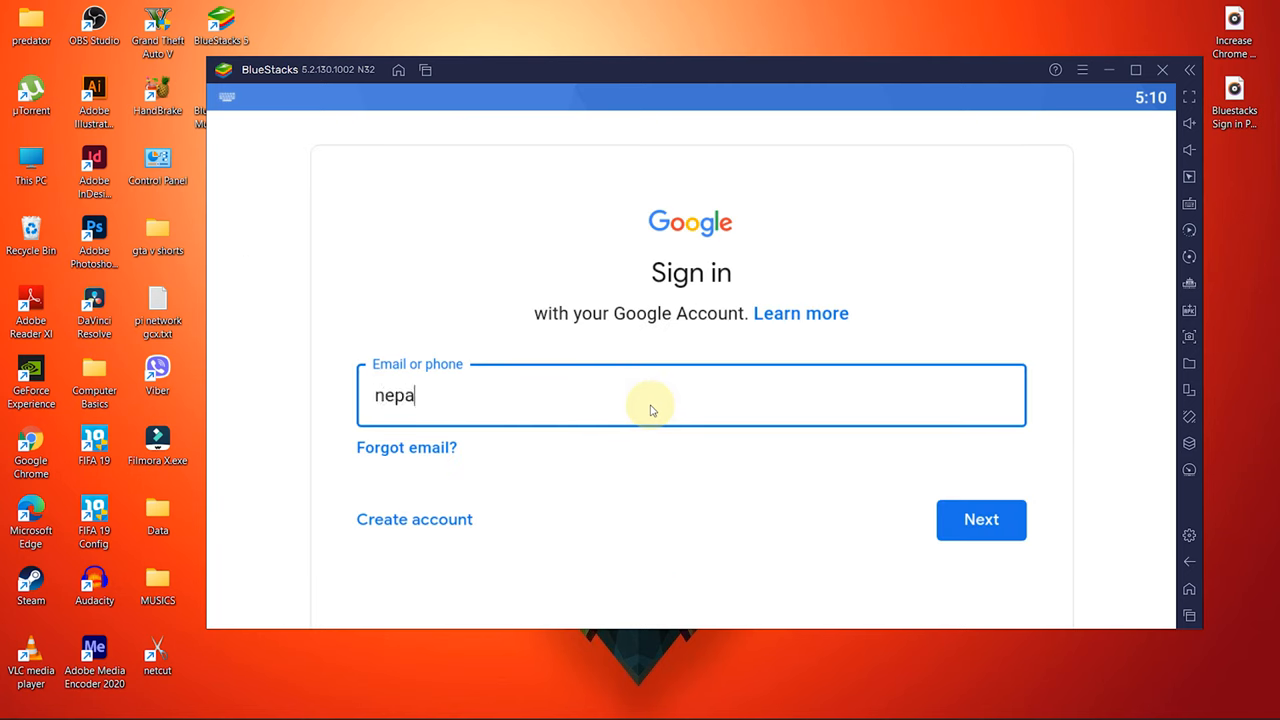
type("ckz1")
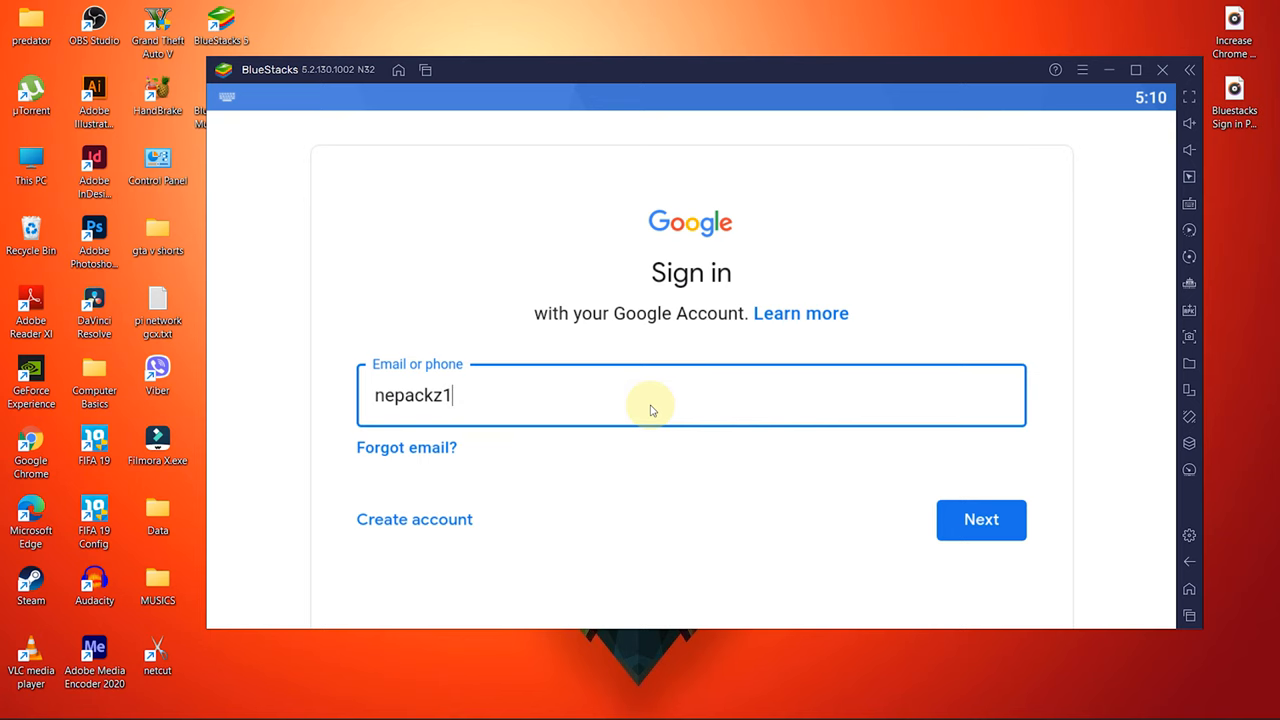
type("92")
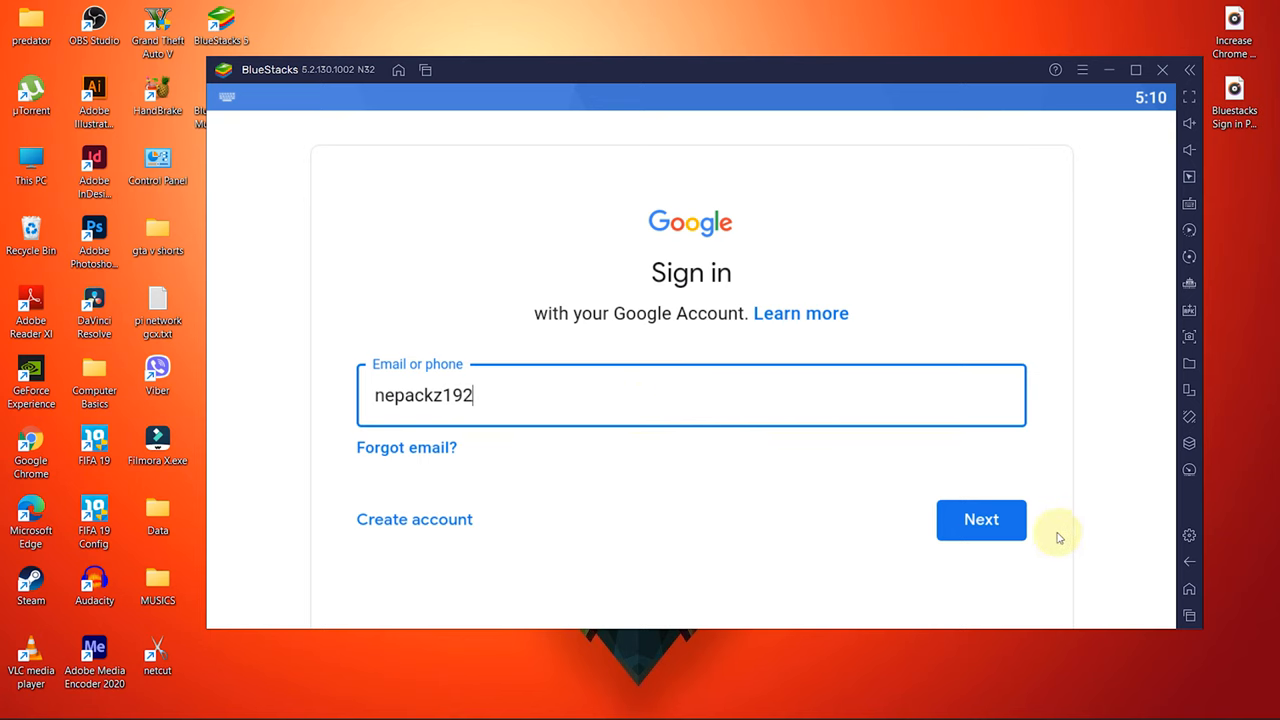
left_click(981, 519)
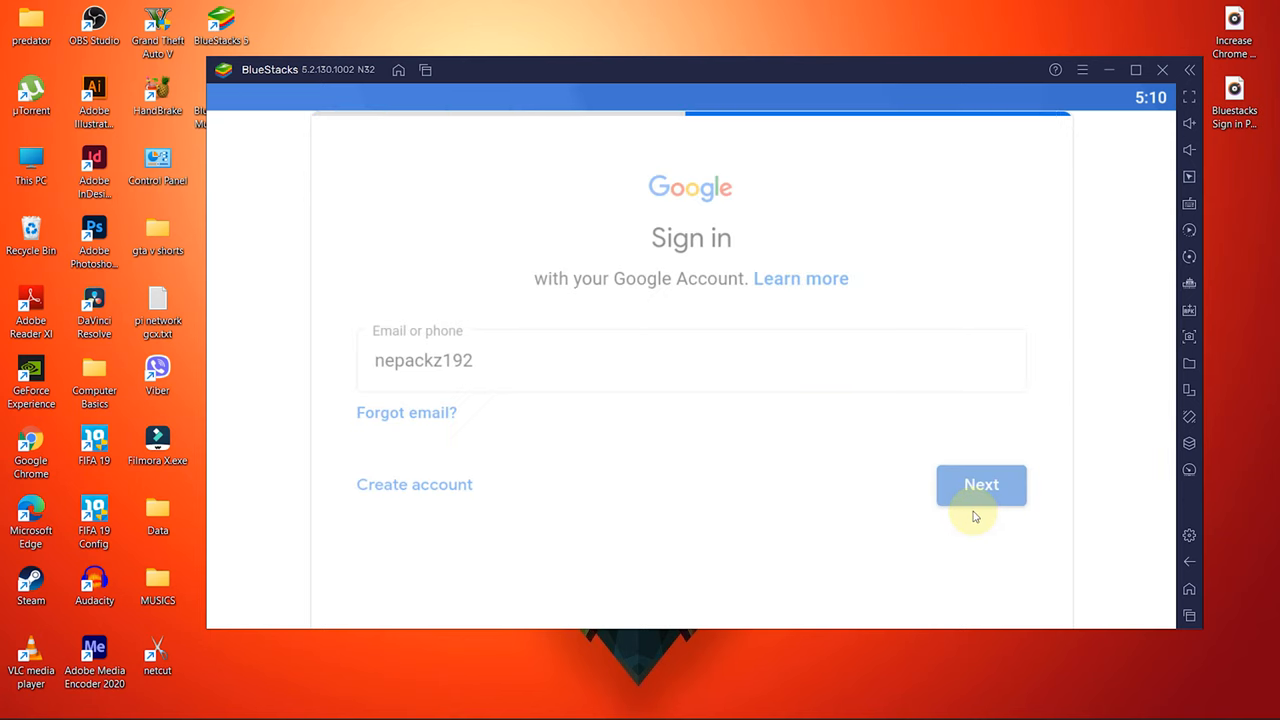
Step: Enter and submit the account password, pass 2-Step Verification, and scroll through Google's welcome terms page
left_click(981, 484)
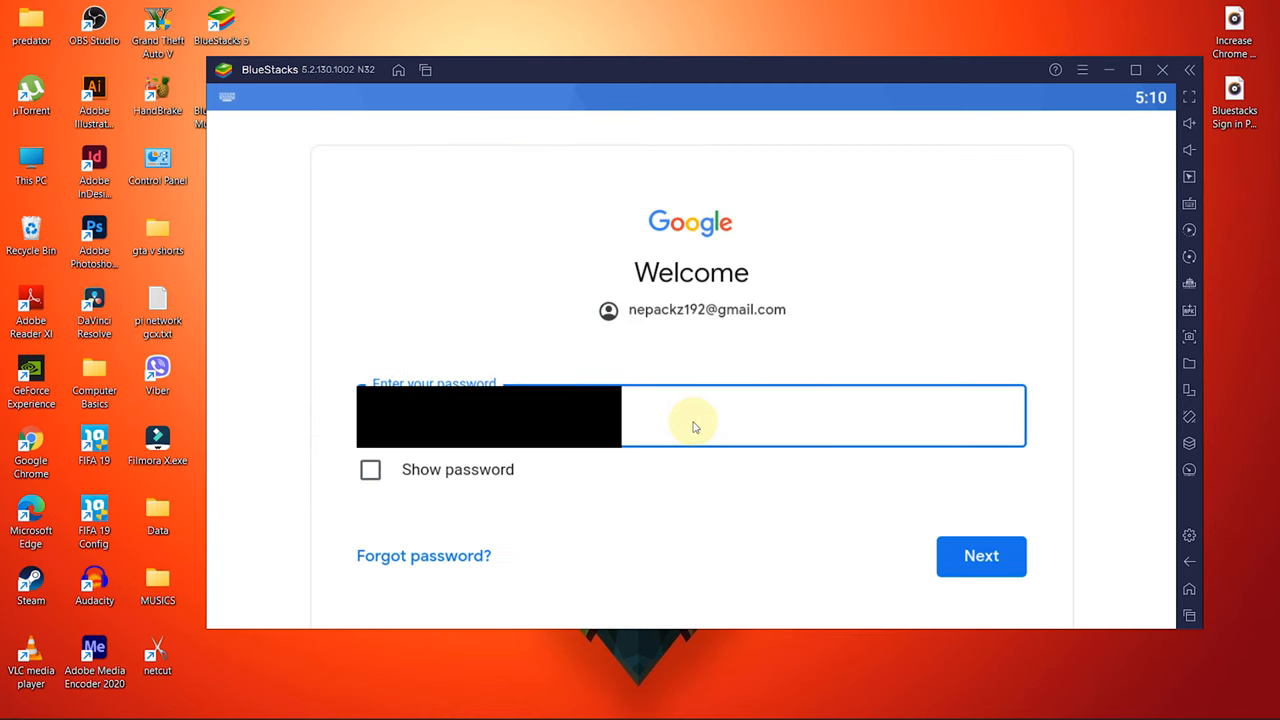
mouse_move(862, 515)
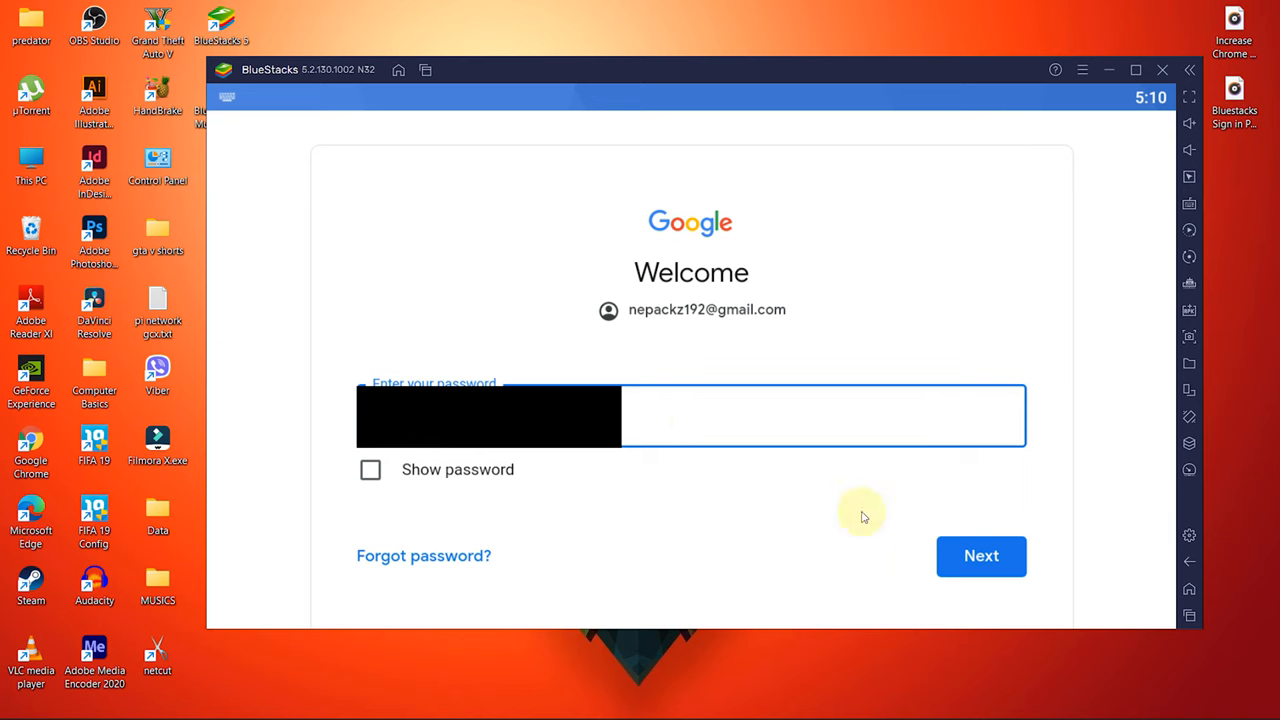
left_click(981, 556)
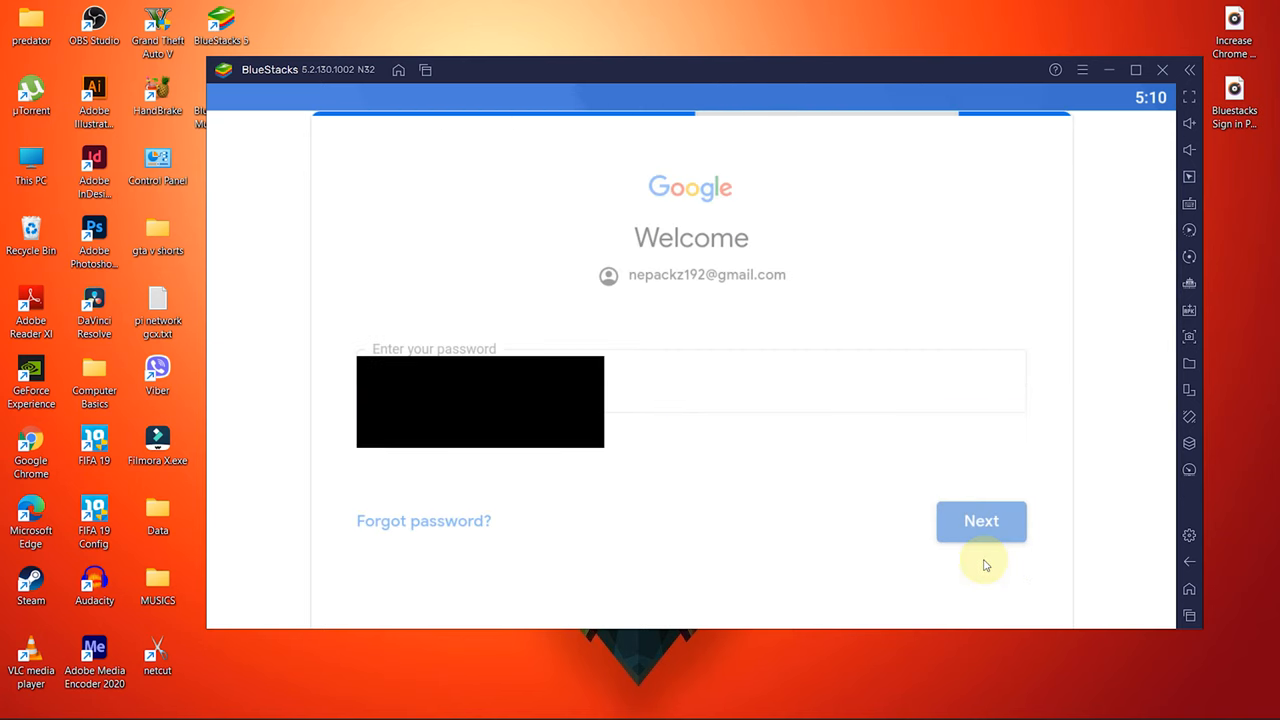
left_click(981, 521)
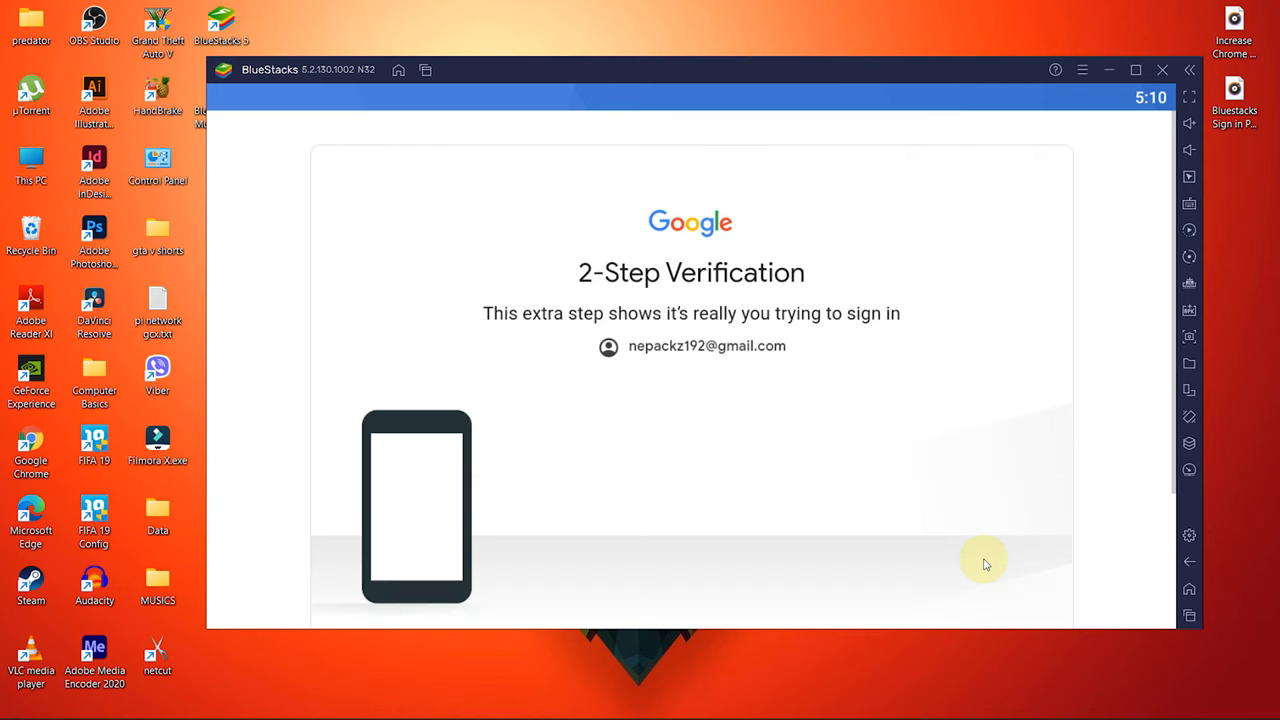
scroll("down", 3)
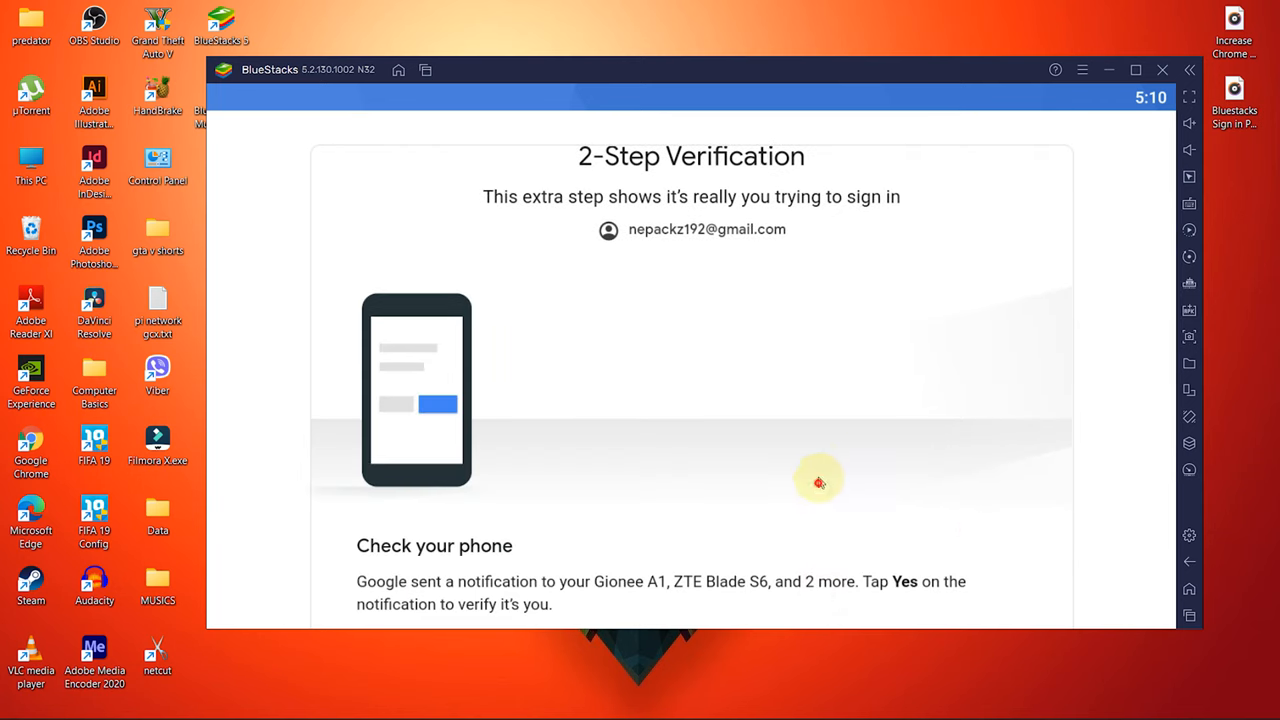
scroll("down", 3)
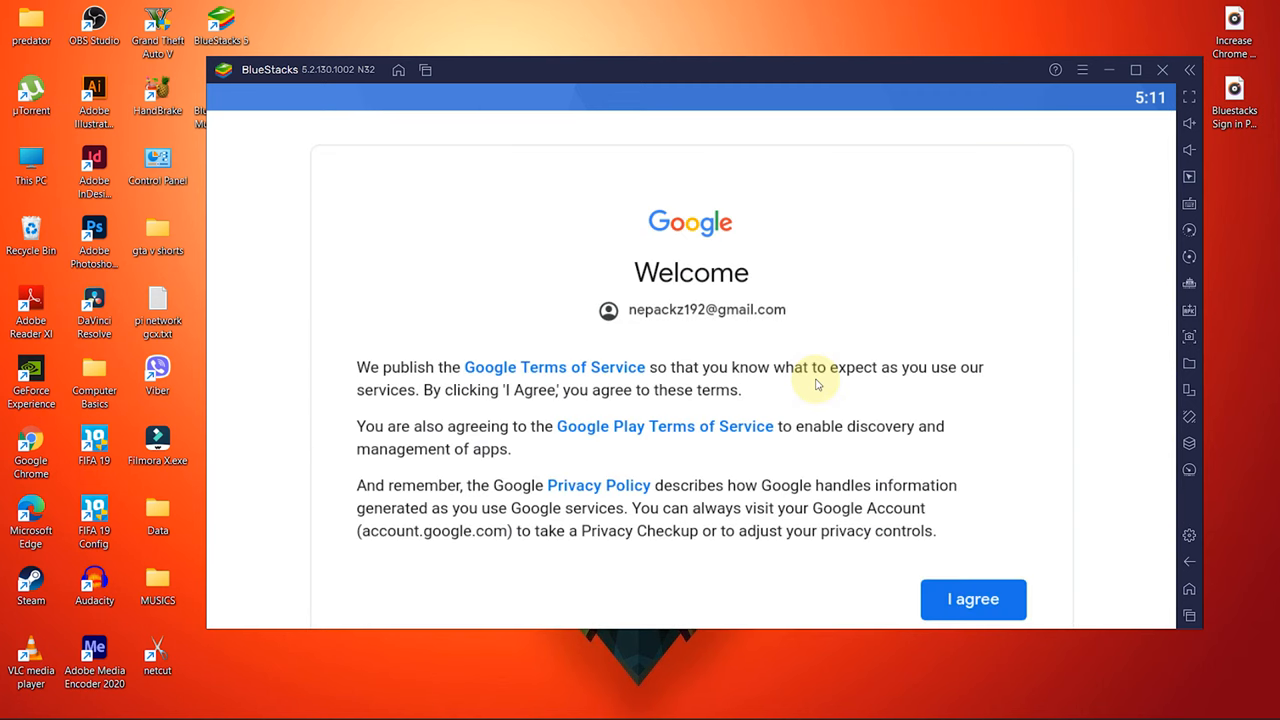
Step: Agree to Google's terms, browse the loaded Play Store Games page, then close BlueStacks 5
left_click(972, 599)
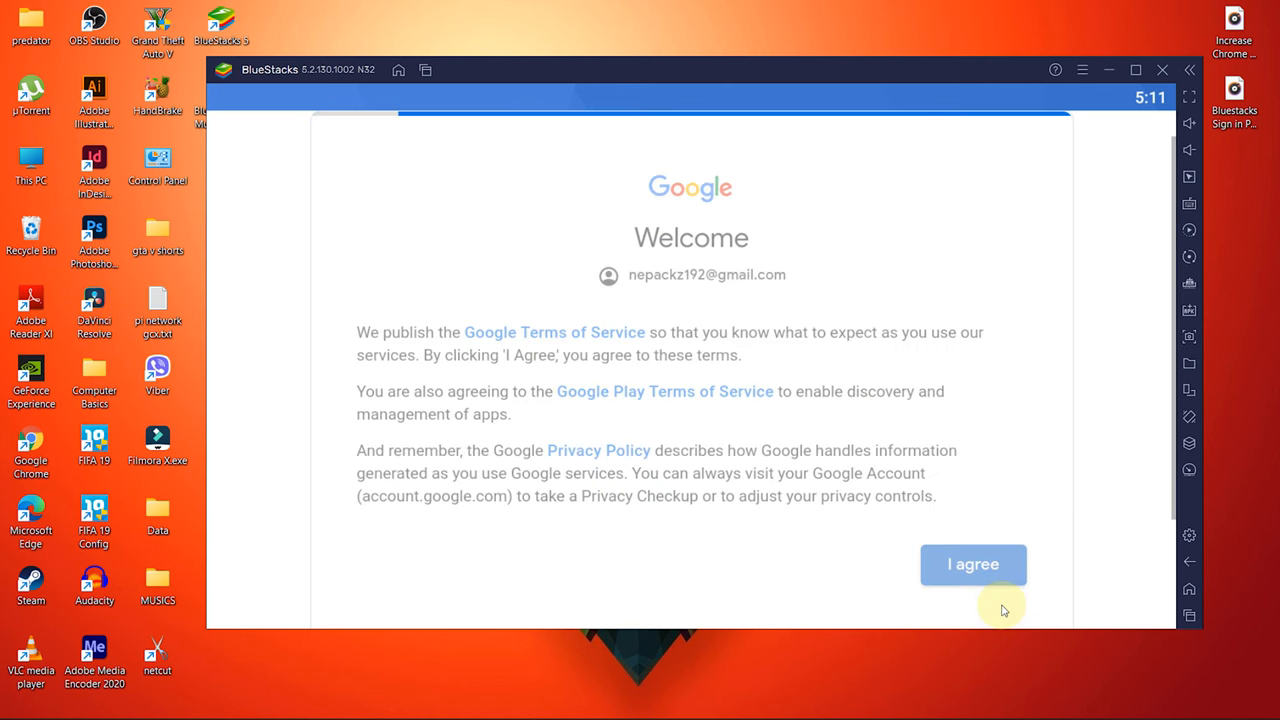
left_click(972, 564)
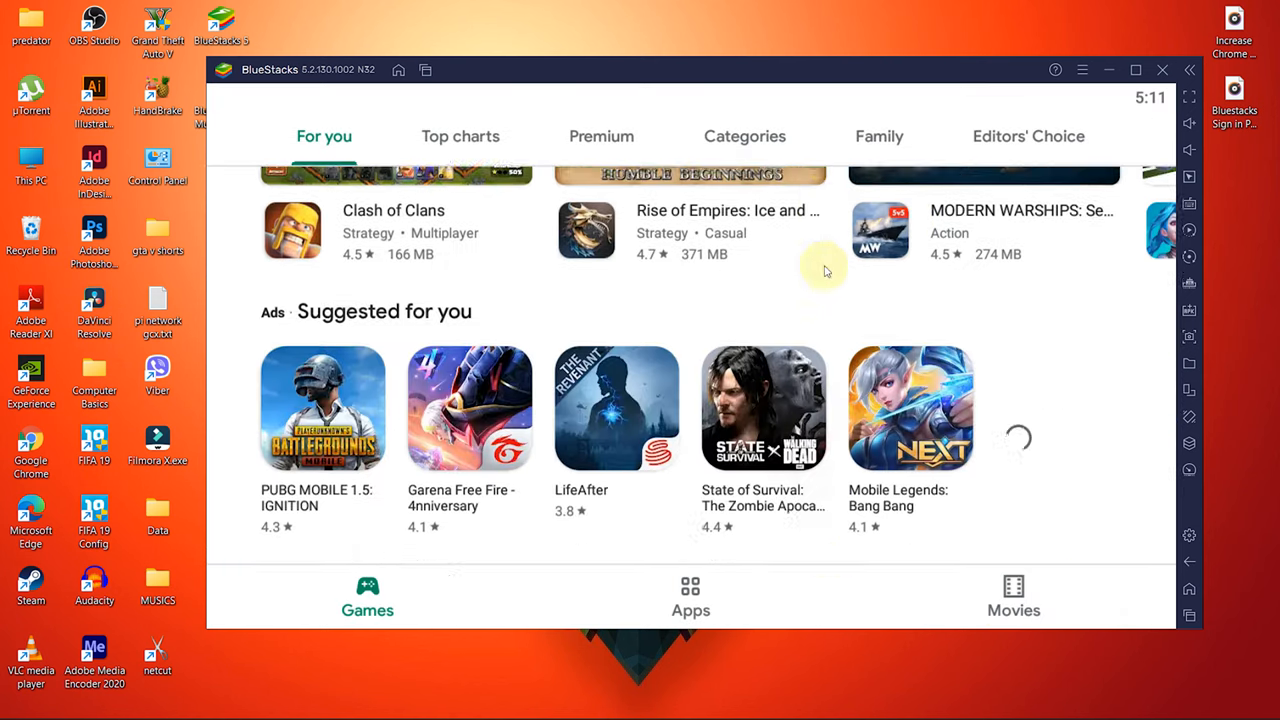
scroll("down", 3)
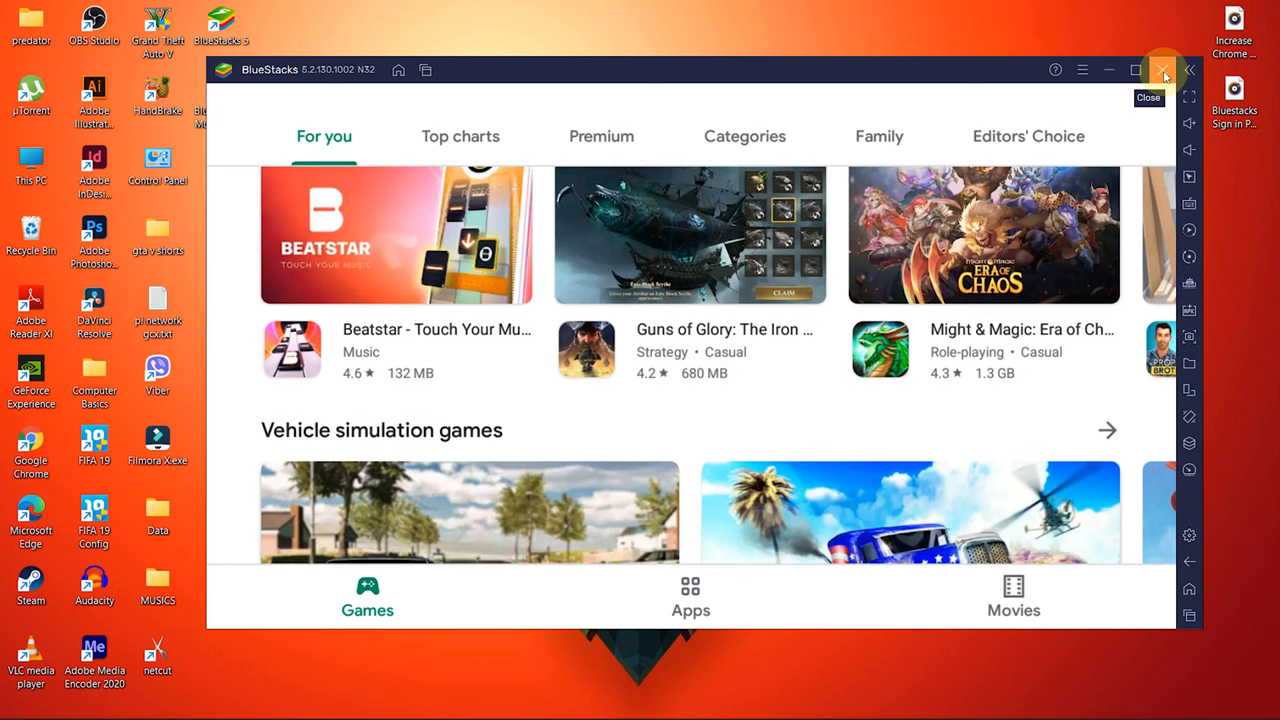
left_click(1163, 69)
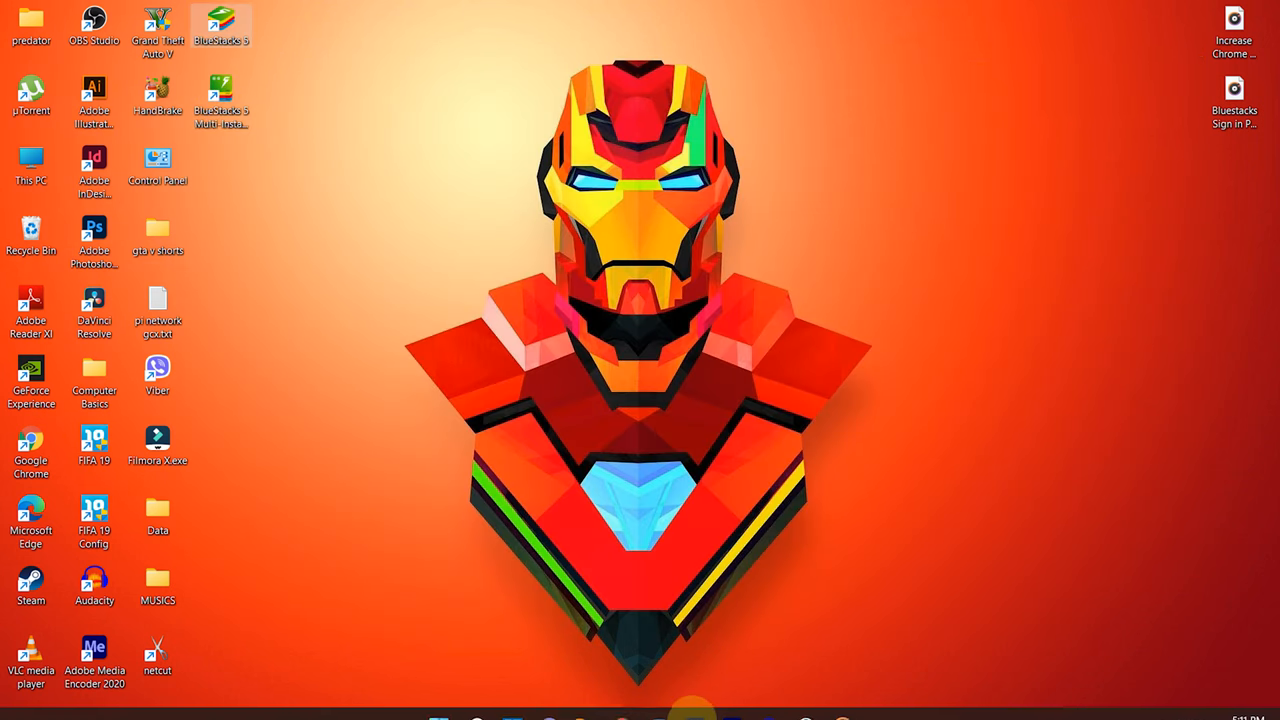